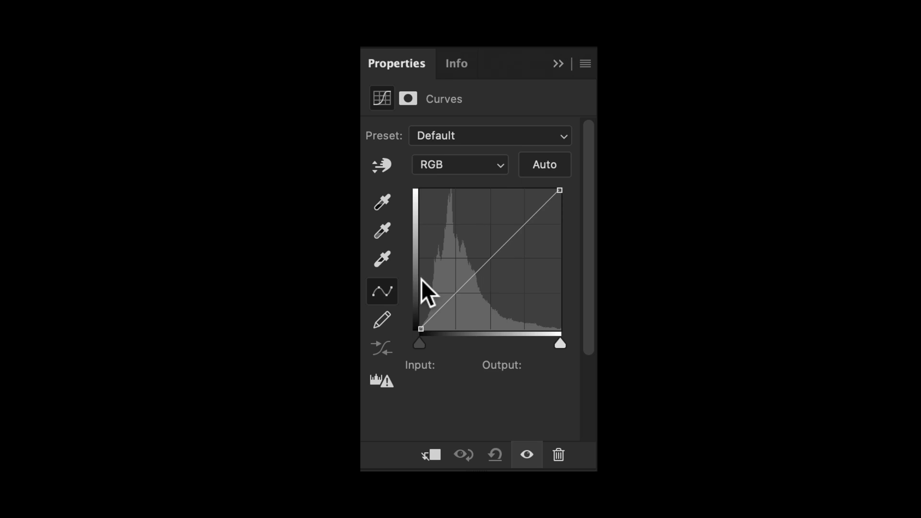
{"action": "mouse_move", "coordinate": [385, 126]}
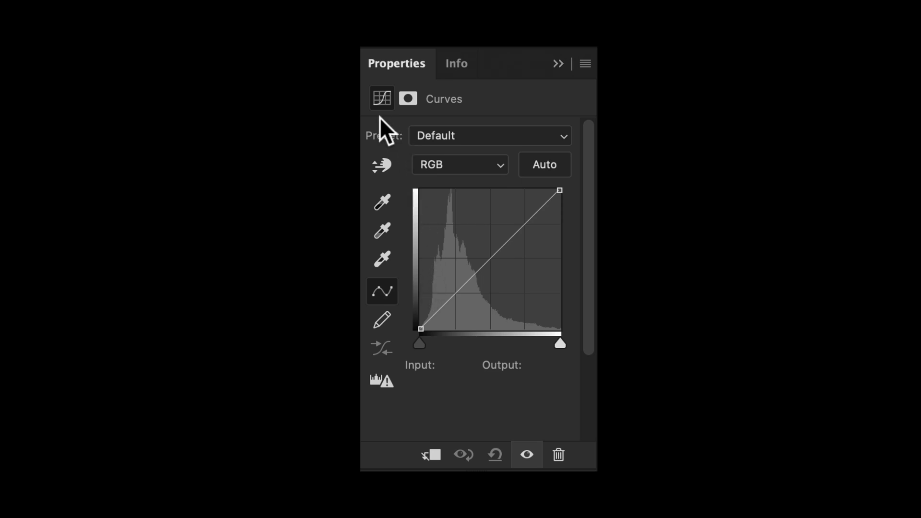
{"action": "mouse_move", "coordinate": [402, 144]}
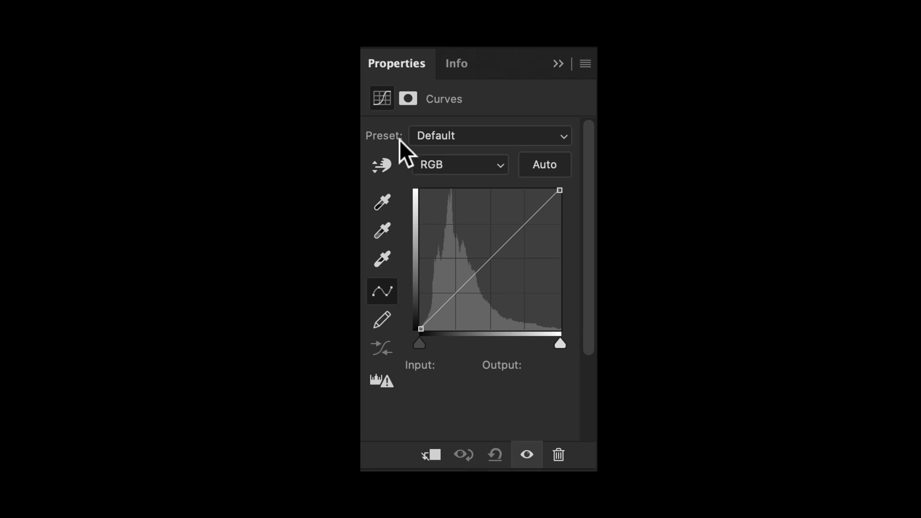
{"action": "mouse_move", "coordinate": [459, 424]}
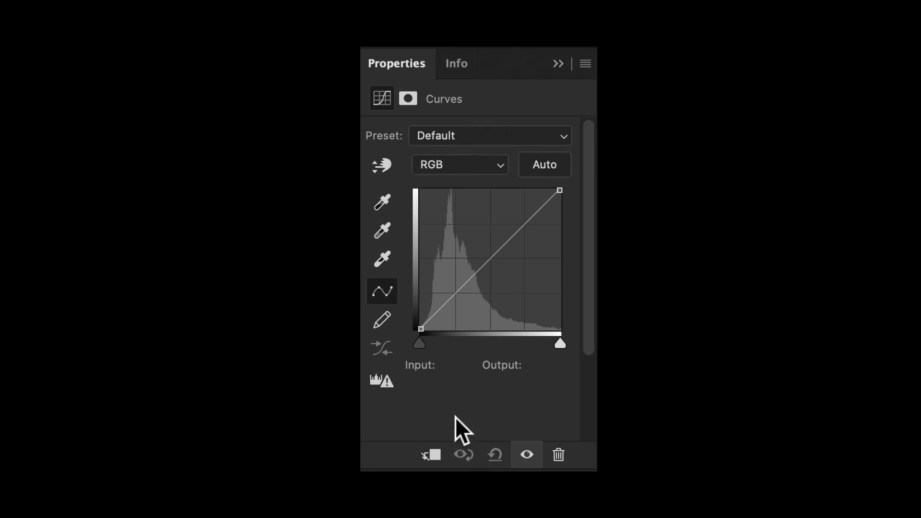
{"action": "mouse_move", "coordinate": [418, 341]}
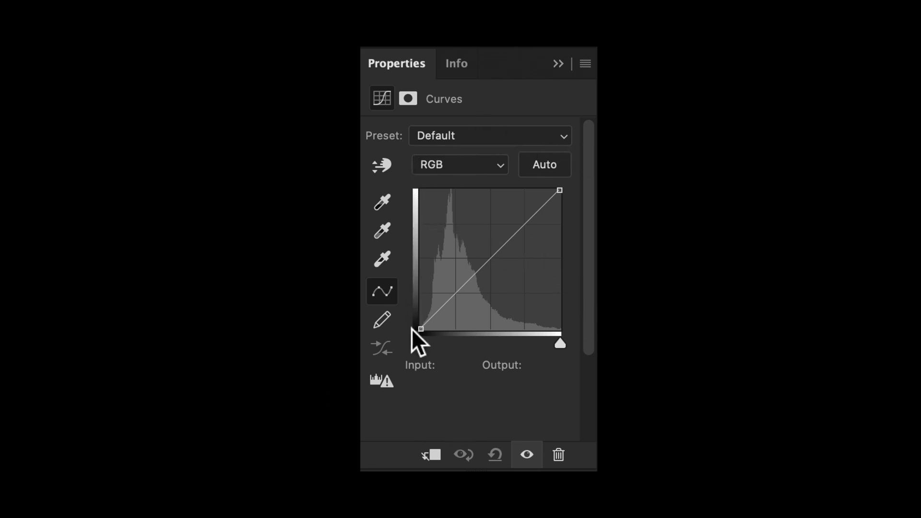
{"action": "mouse_move", "coordinate": [423, 200]}
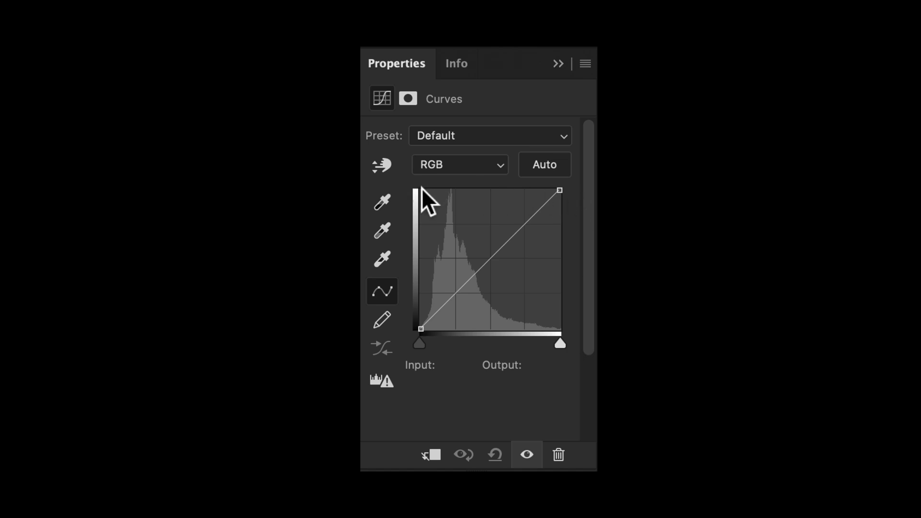
{"action": "mouse_move", "coordinate": [490, 315]}
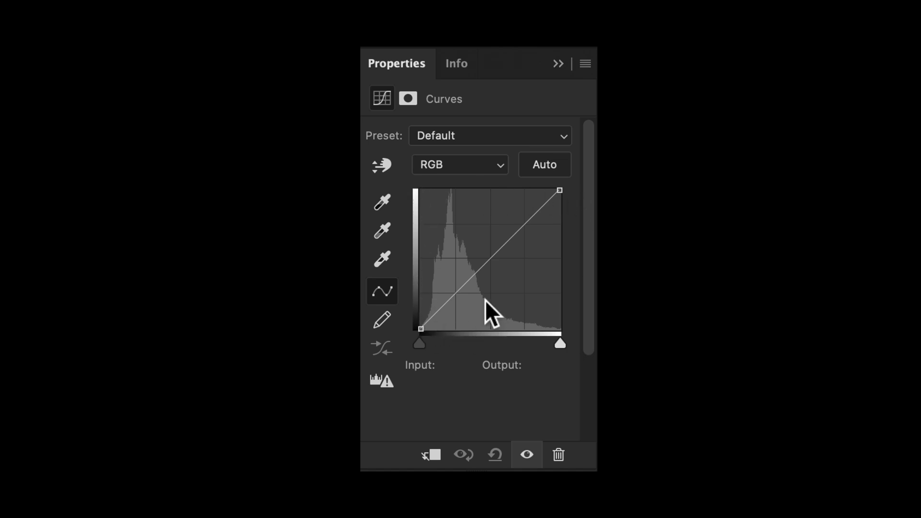
{"action": "mouse_move", "coordinate": [495, 305]}
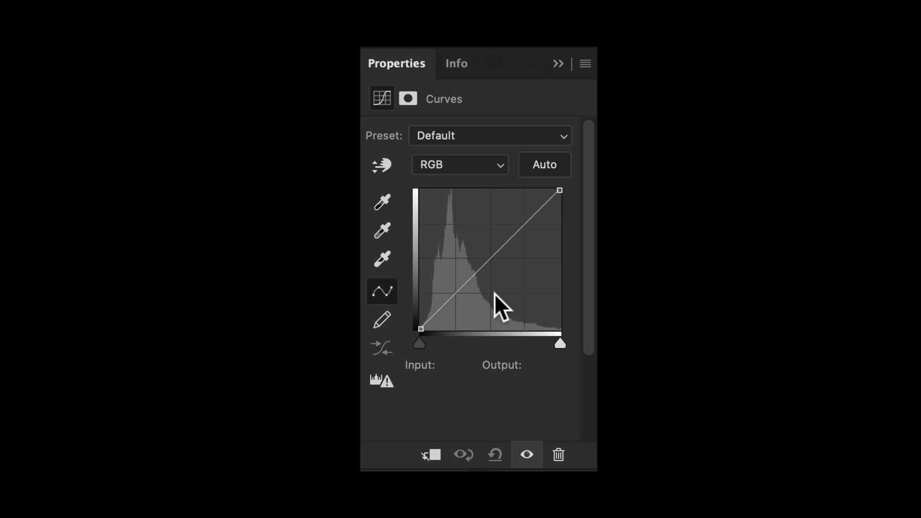
{"action": "mouse_move", "coordinate": [422, 338]}
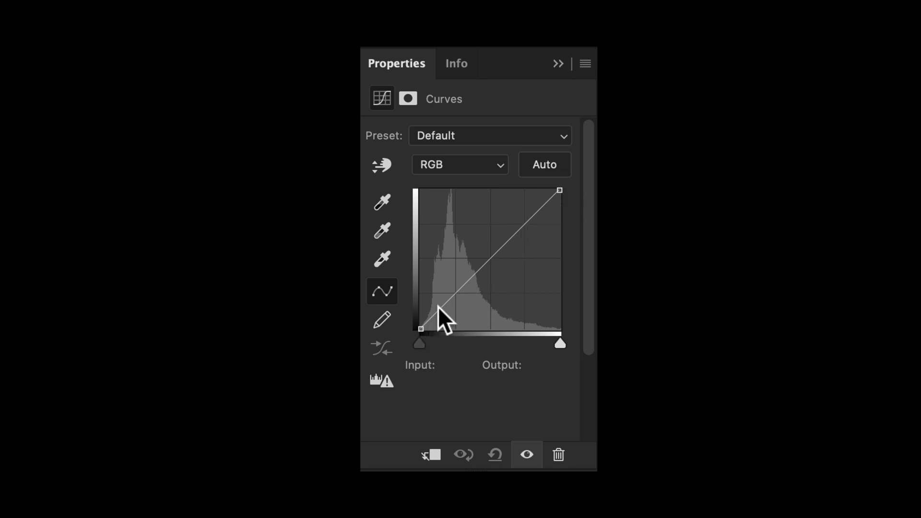
{"action": "mouse_move", "coordinate": [628, 353]}
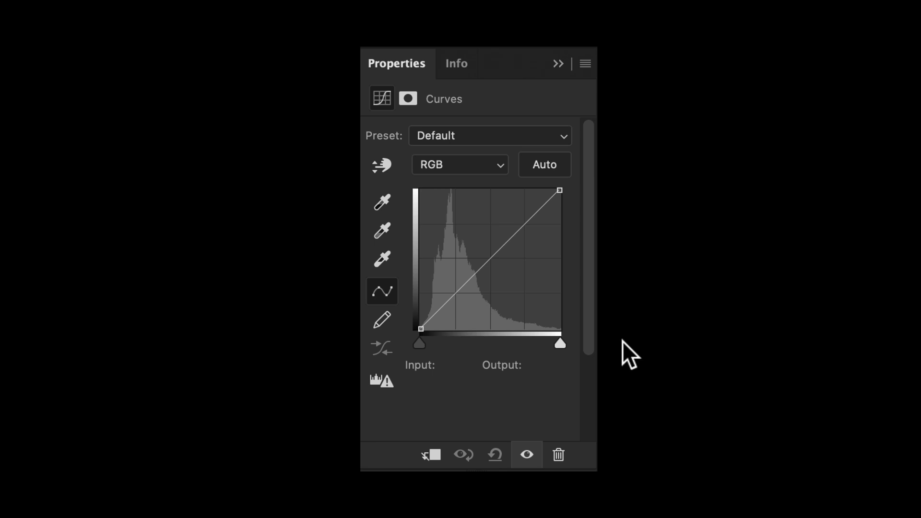
{"action": "mouse_move", "coordinate": [601, 346]}
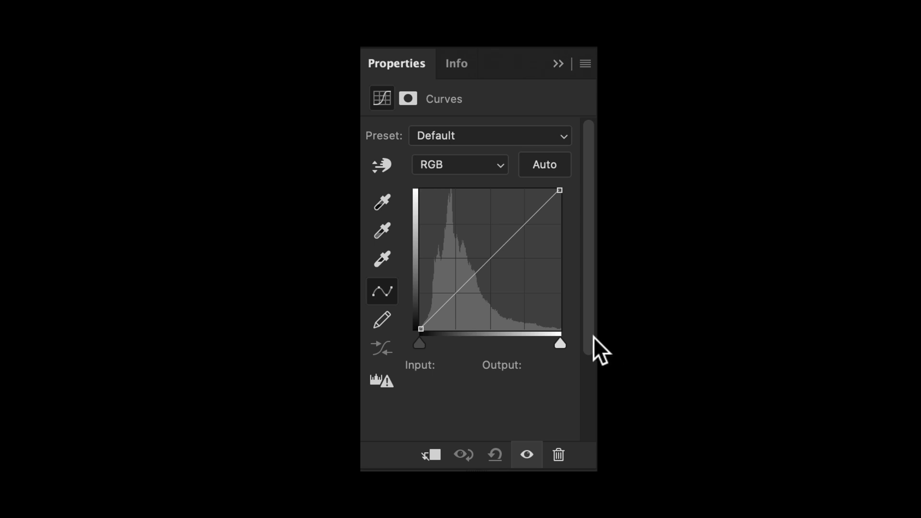
{"action": "mouse_move", "coordinate": [518, 346]}
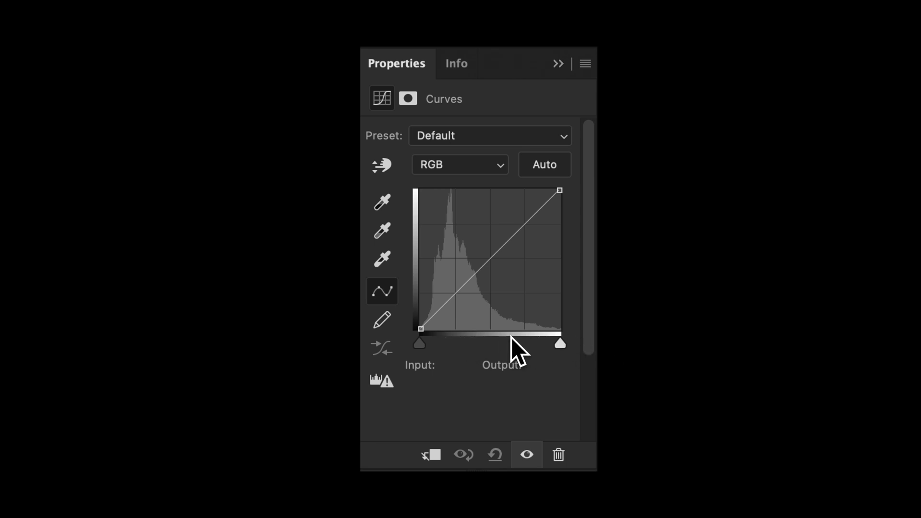
{"action": "mouse_move", "coordinate": [499, 329]}
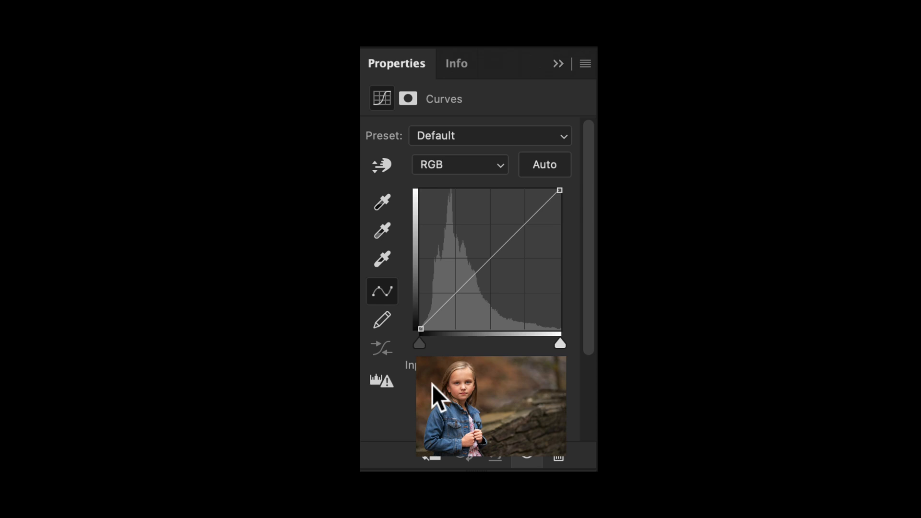
{"action": "mouse_move", "coordinate": [704, 449]}
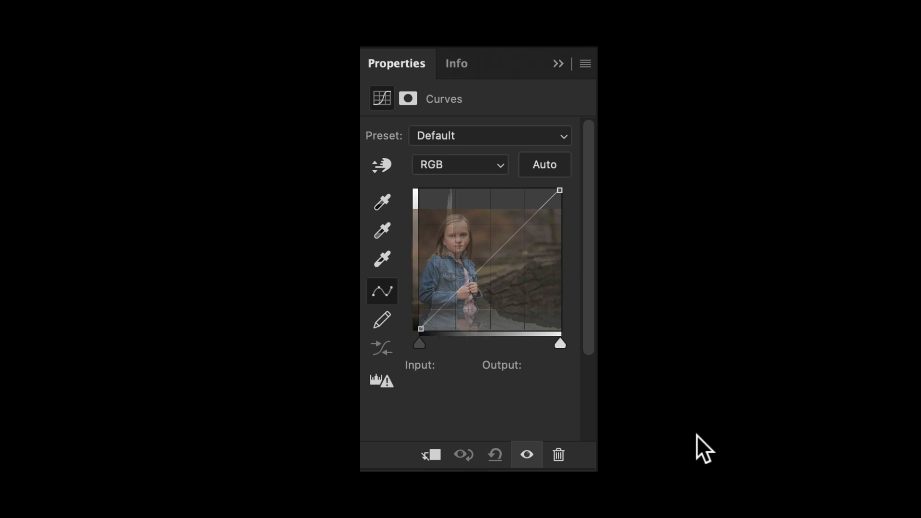
{"action": "mouse_move", "coordinate": [526, 243]}
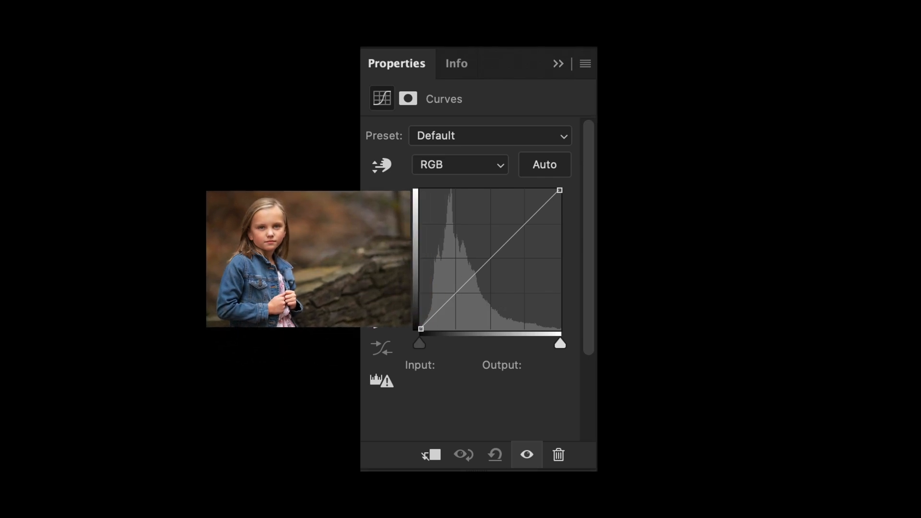
{"action": "mouse_move", "coordinate": [443, 346]}
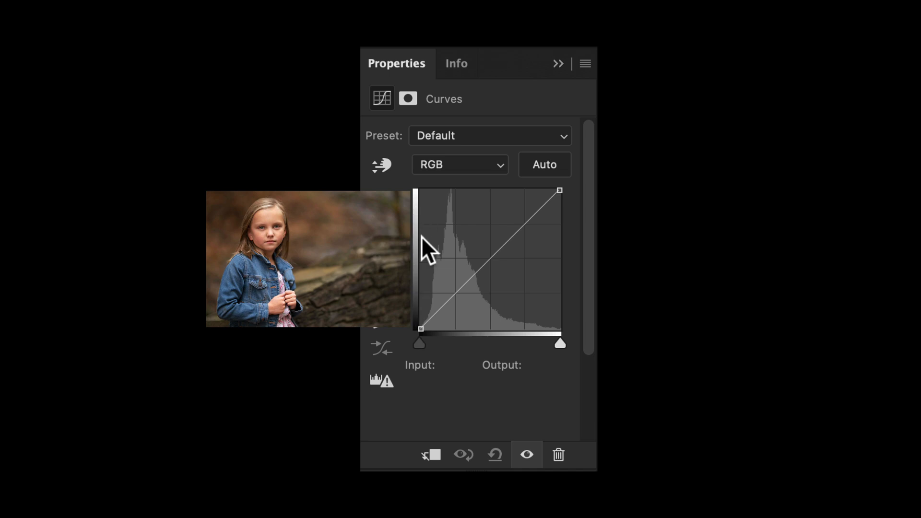
{"action": "mouse_move", "coordinate": [702, 306]}
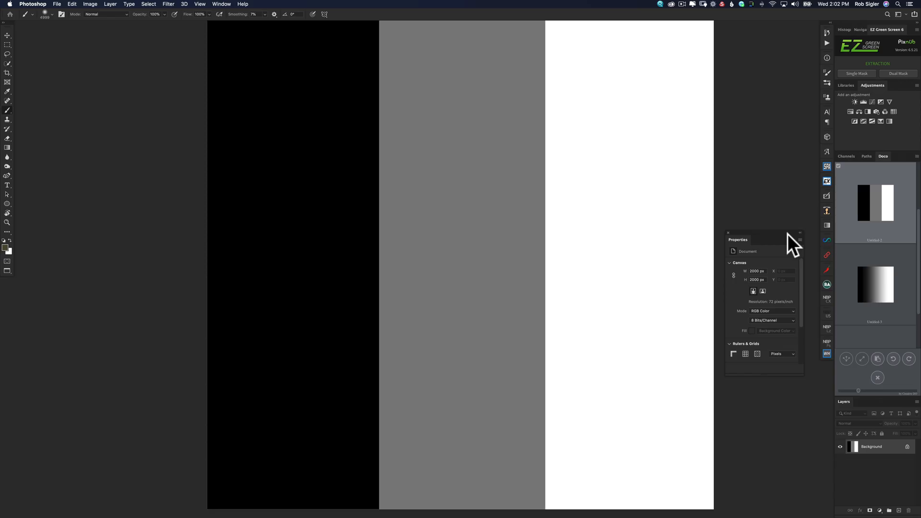
{"action": "mouse_move", "coordinate": [849, 182]}
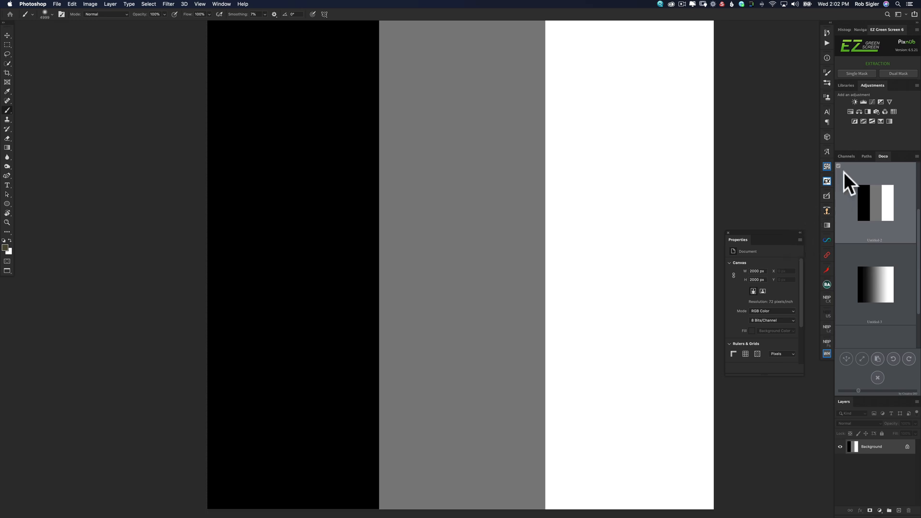
{"action": "mouse_move", "coordinate": [874, 102]}
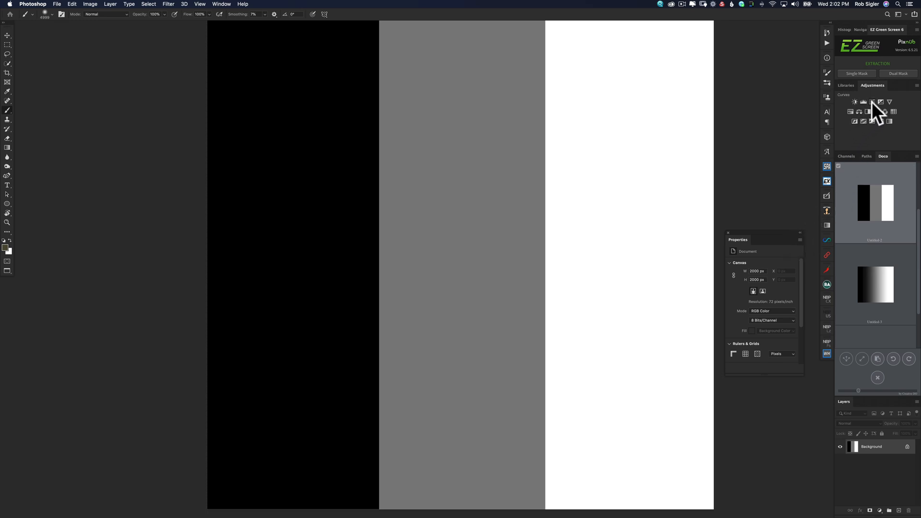
Step: Create a Curves 1 adjustment layer above the banded test image, then browse the Image menu
{"action": "left_click", "coordinate": [881, 102]}
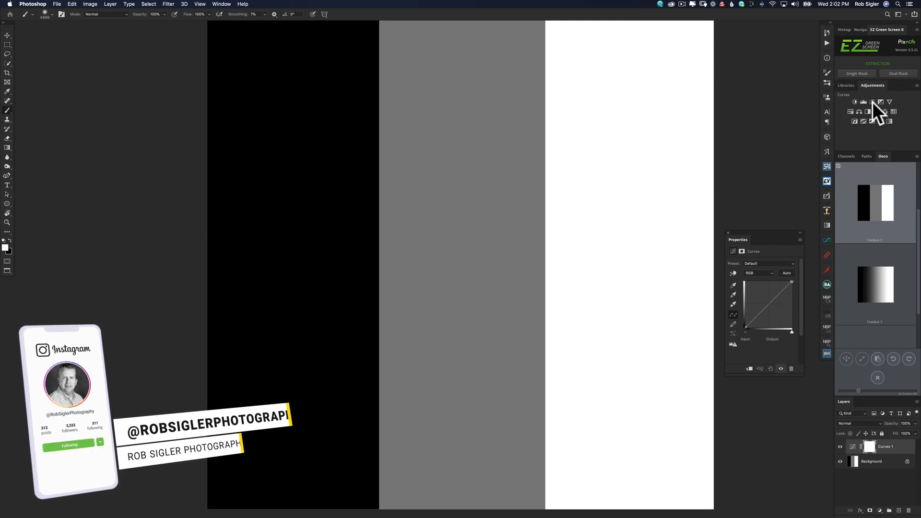
{"action": "left_click", "coordinate": [89, 4]}
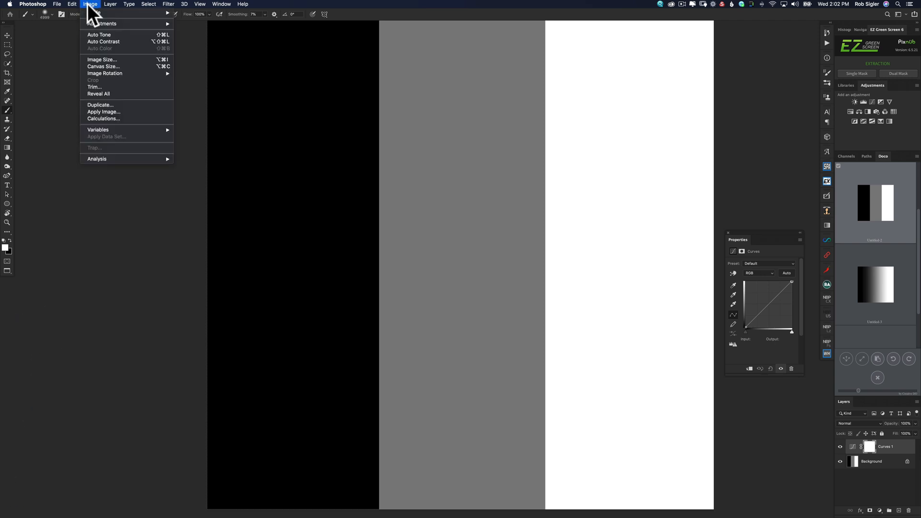
{"action": "mouse_move", "coordinate": [205, 84]}
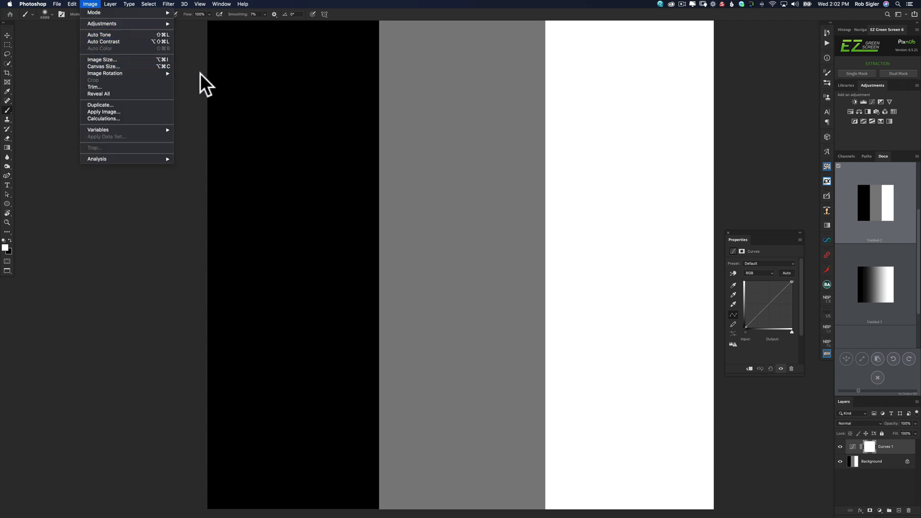
{"action": "mouse_move", "coordinate": [875, 114]}
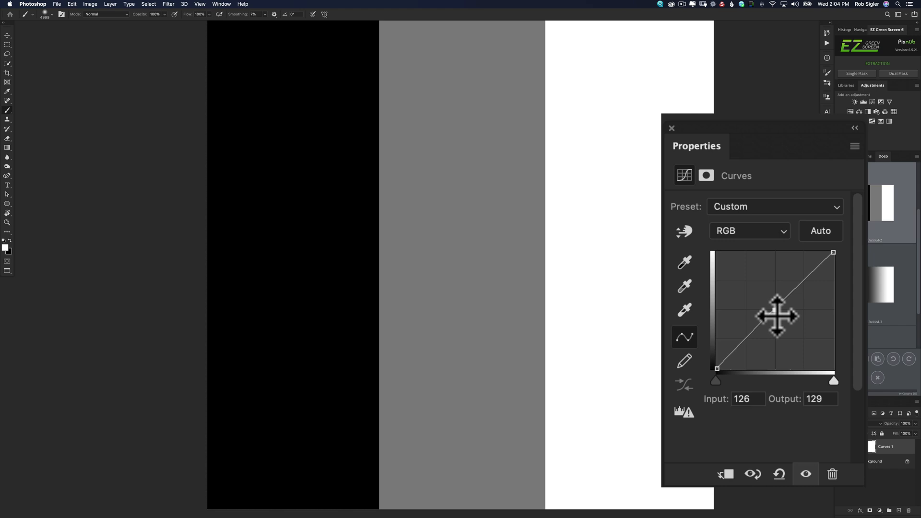
{"action": "mouse_move", "coordinate": [758, 393]}
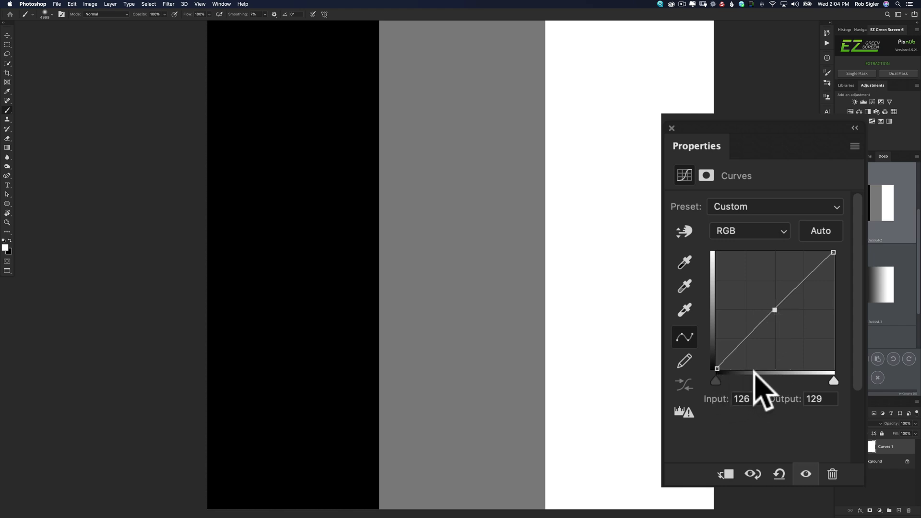
{"action": "mouse_move", "coordinate": [778, 393]}
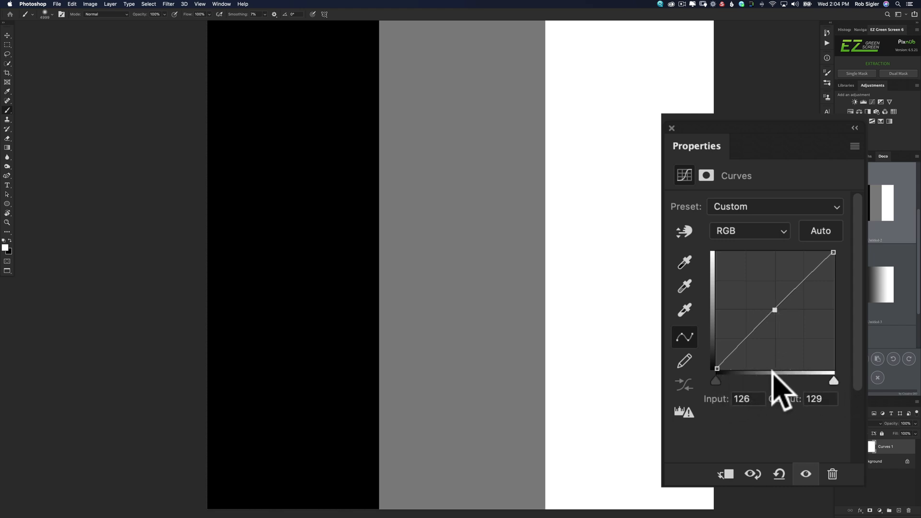
{"action": "mouse_move", "coordinate": [825, 393]}
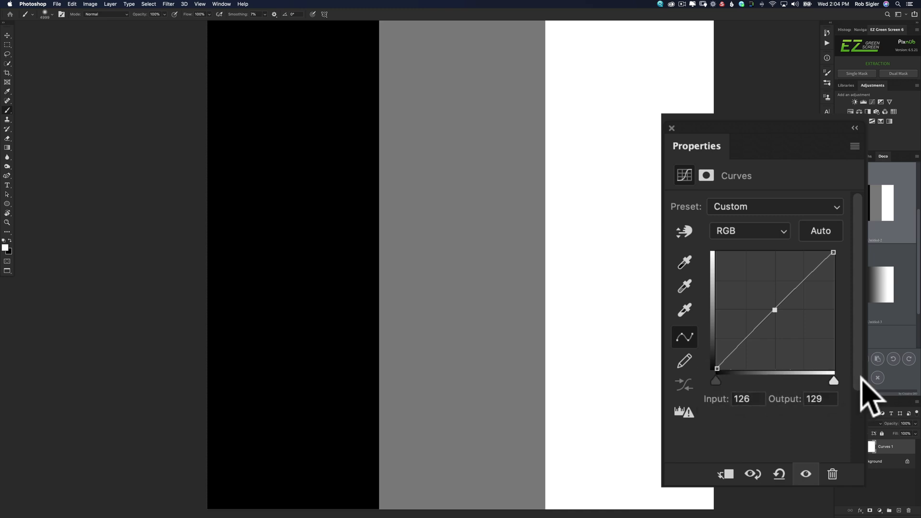
{"action": "mouse_move", "coordinate": [785, 391]}
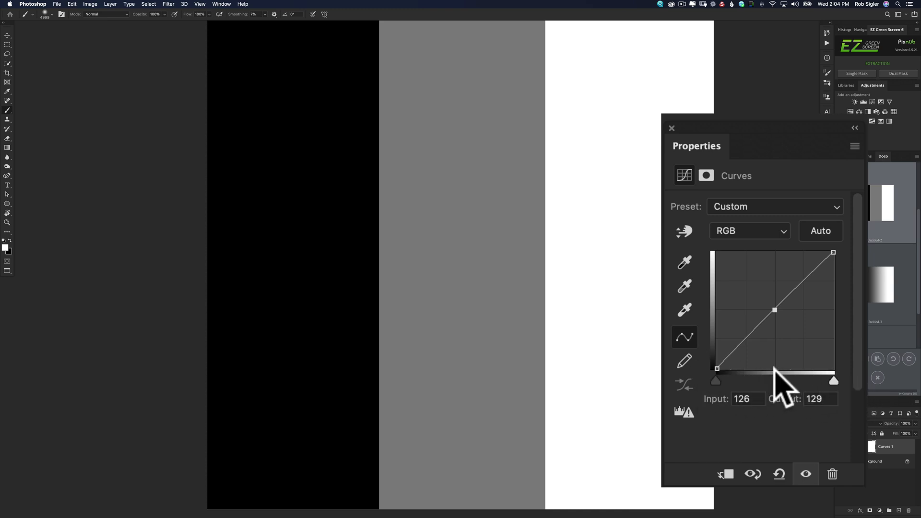
{"action": "mouse_move", "coordinate": [775, 311]}
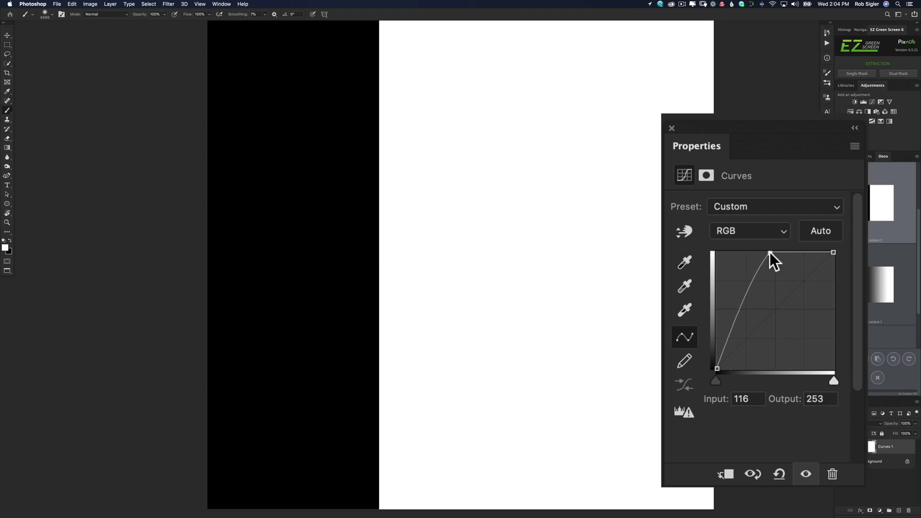
{"action": "mouse_move", "coordinate": [776, 382]}
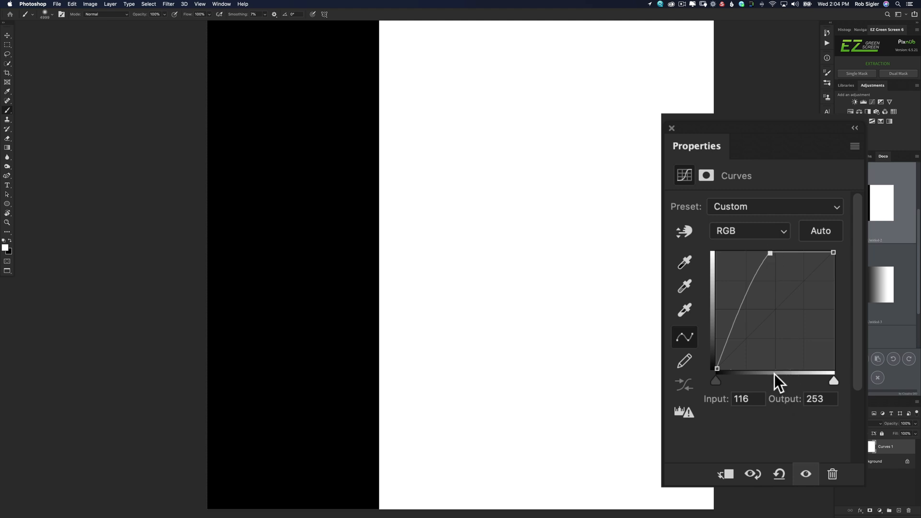
{"action": "mouse_move", "coordinate": [746, 378]}
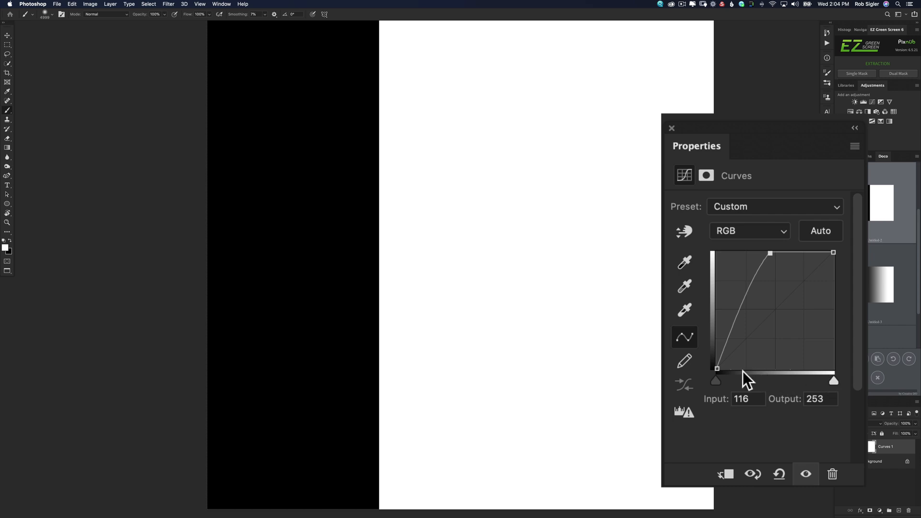
{"action": "mouse_move", "coordinate": [778, 376]}
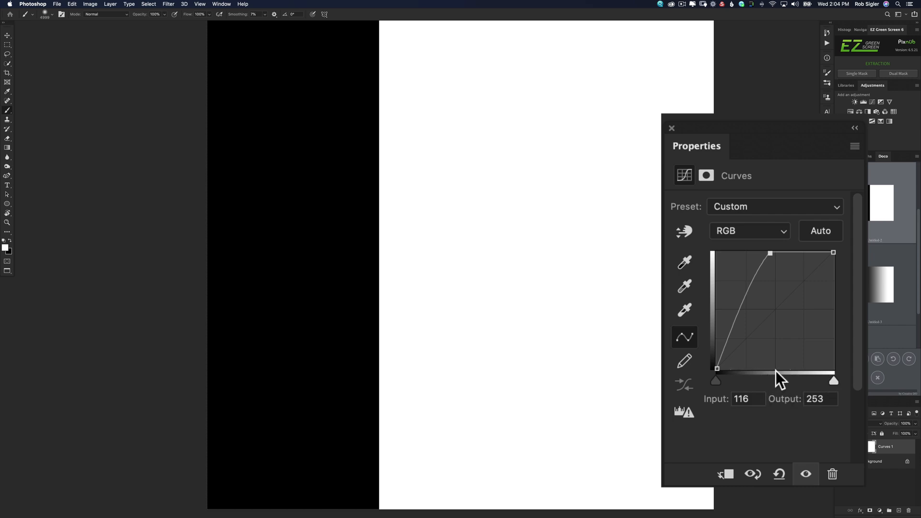
{"action": "mouse_move", "coordinate": [778, 320]}
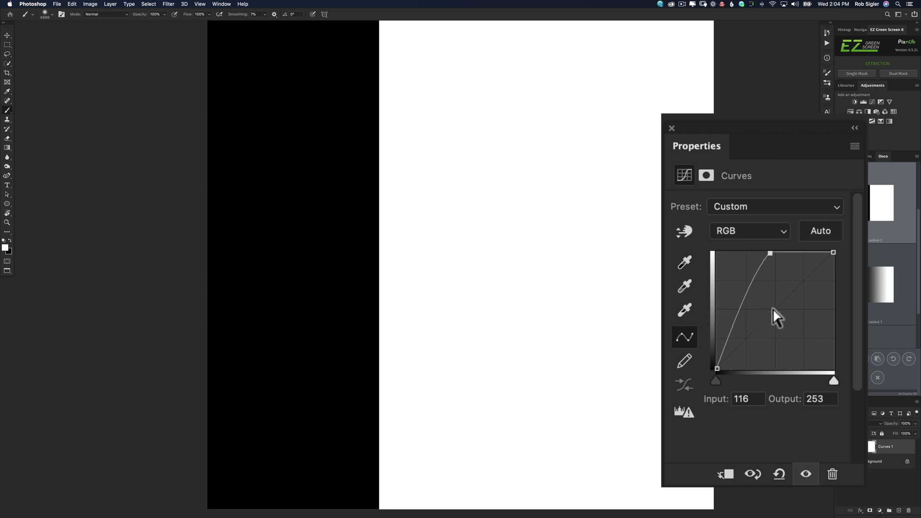
{"action": "mouse_move", "coordinate": [715, 316]}
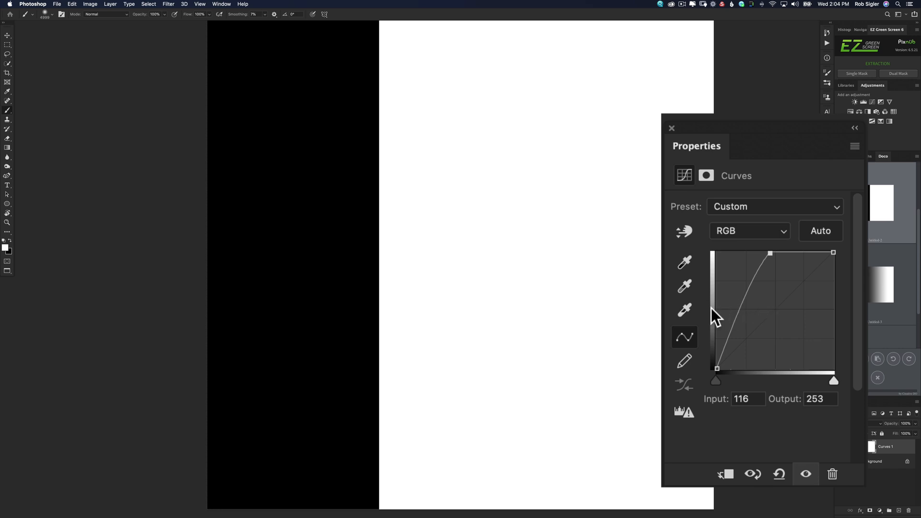
{"action": "mouse_move", "coordinate": [718, 264]}
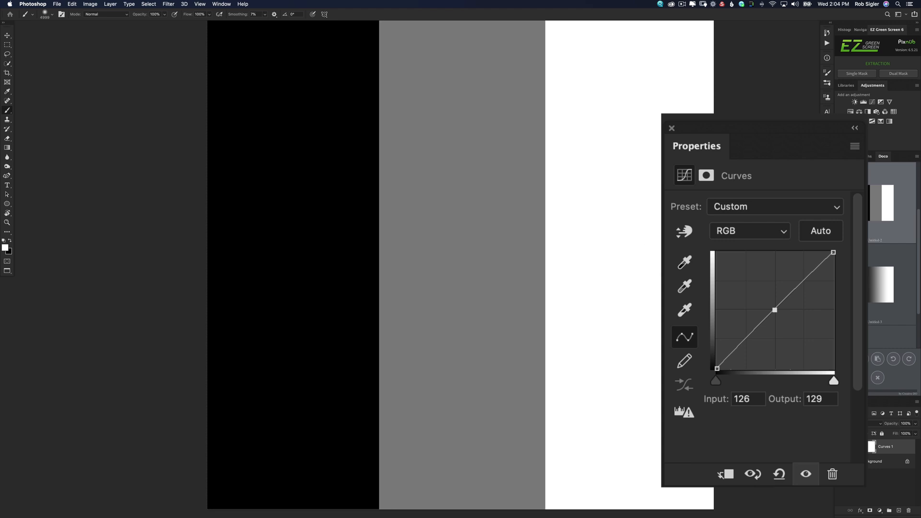
{"action": "mouse_move", "coordinate": [654, 268]}
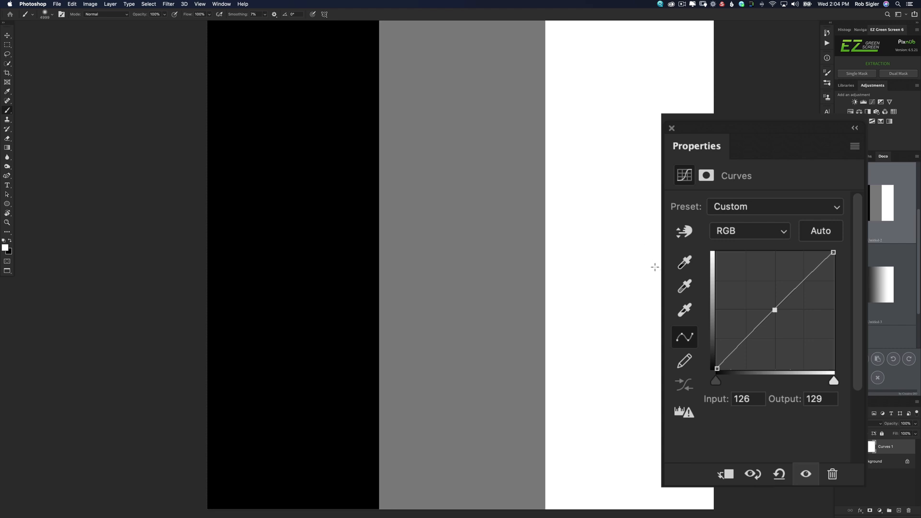
{"action": "mouse_move", "coordinate": [835, 380]}
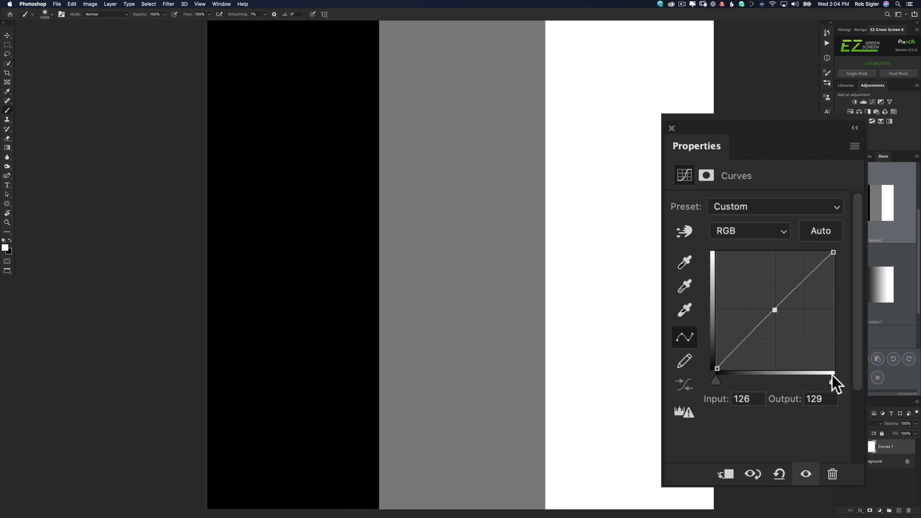
{"action": "mouse_move", "coordinate": [834, 253]}
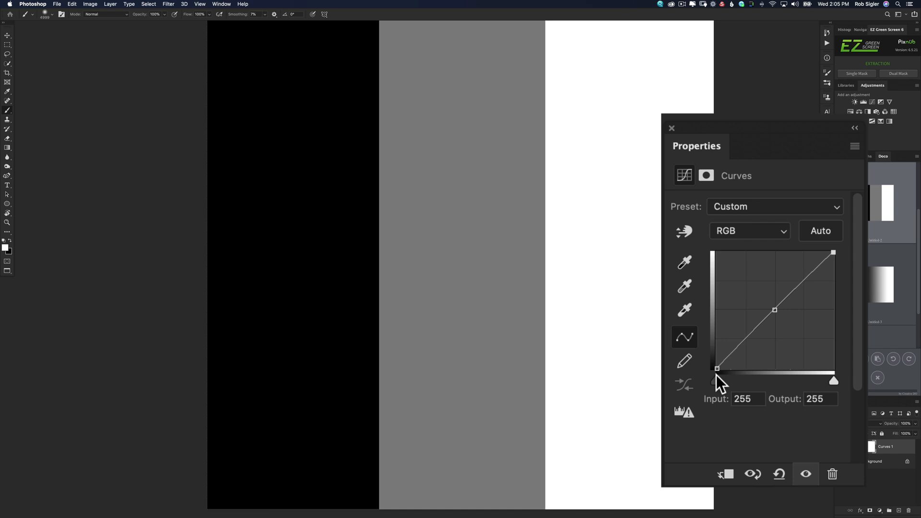
{"action": "mouse_move", "coordinate": [729, 396]}
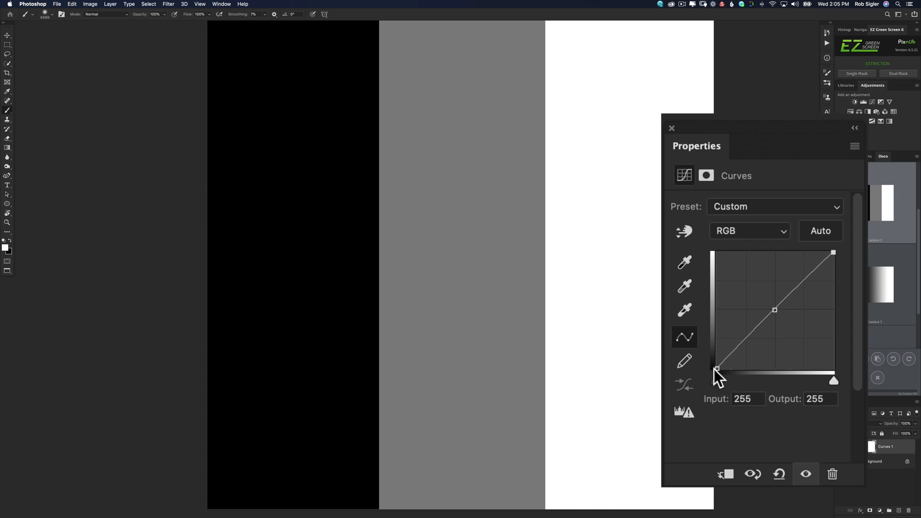
{"action": "mouse_move", "coordinate": [711, 256]}
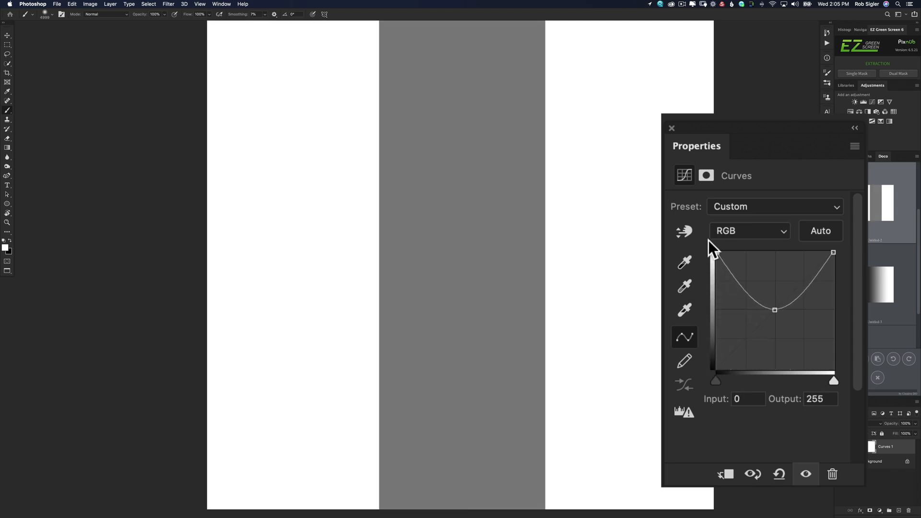
{"action": "mouse_move", "coordinate": [775, 310]}
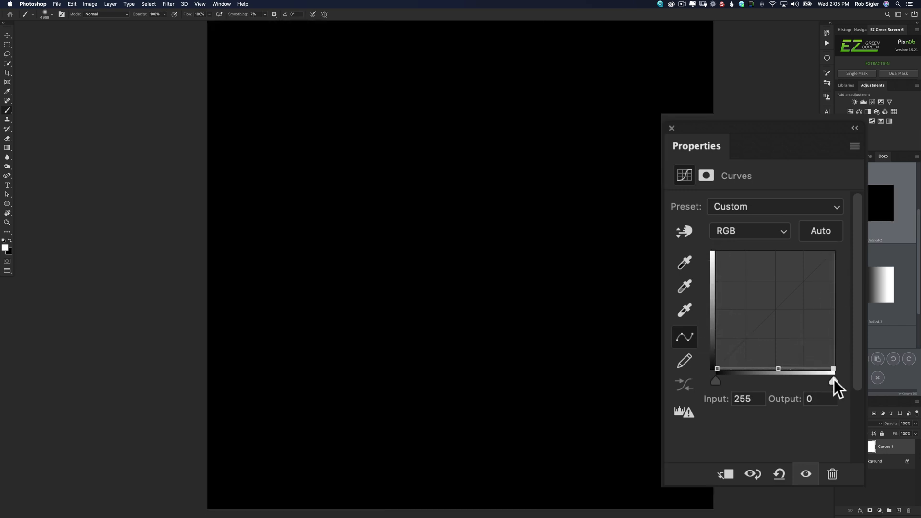
{"action": "mouse_move", "coordinate": [804, 382]}
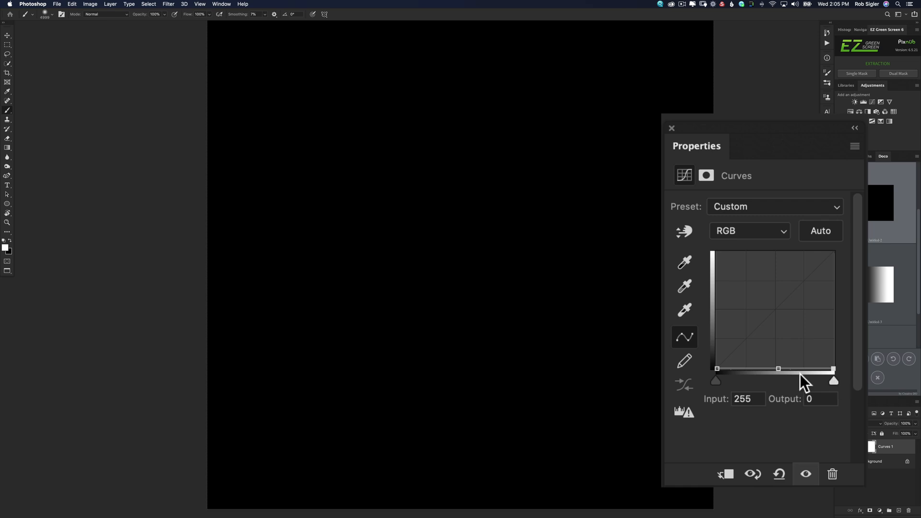
{"action": "mouse_move", "coordinate": [829, 385]}
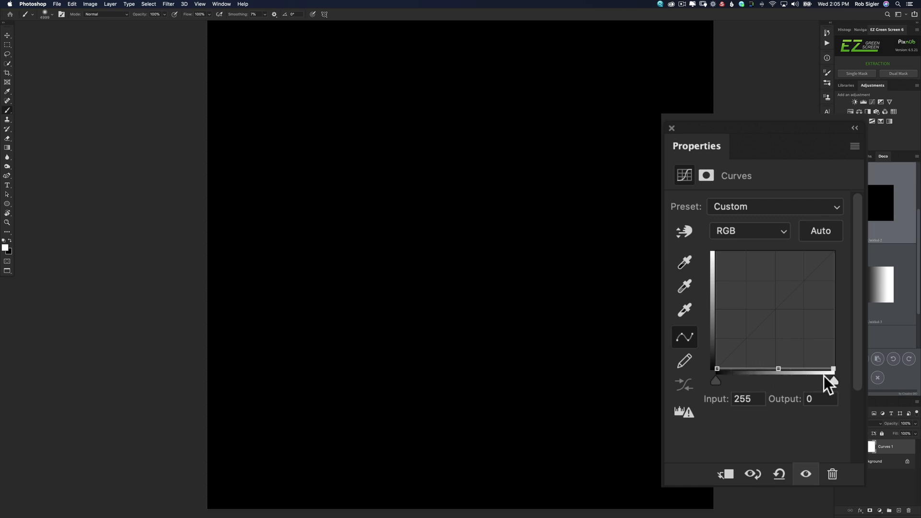
{"action": "mouse_move", "coordinate": [794, 366]}
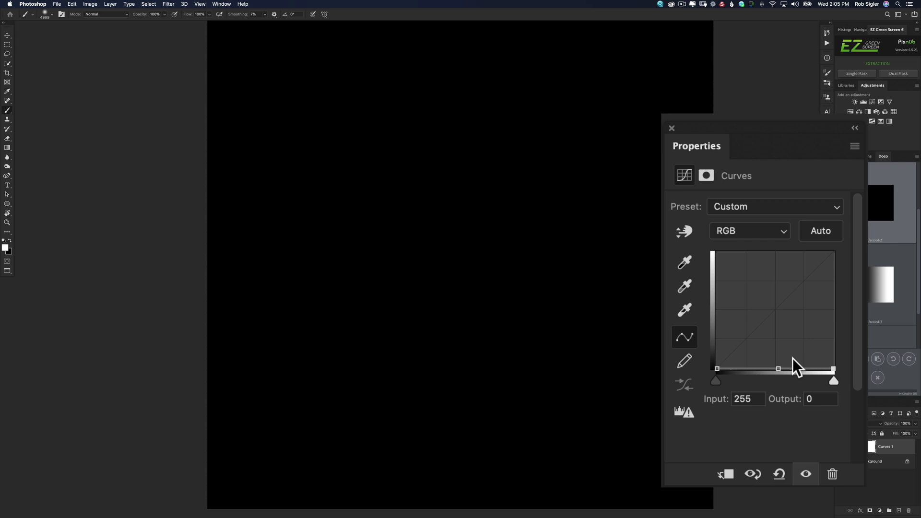
{"action": "mouse_move", "coordinate": [711, 315]}
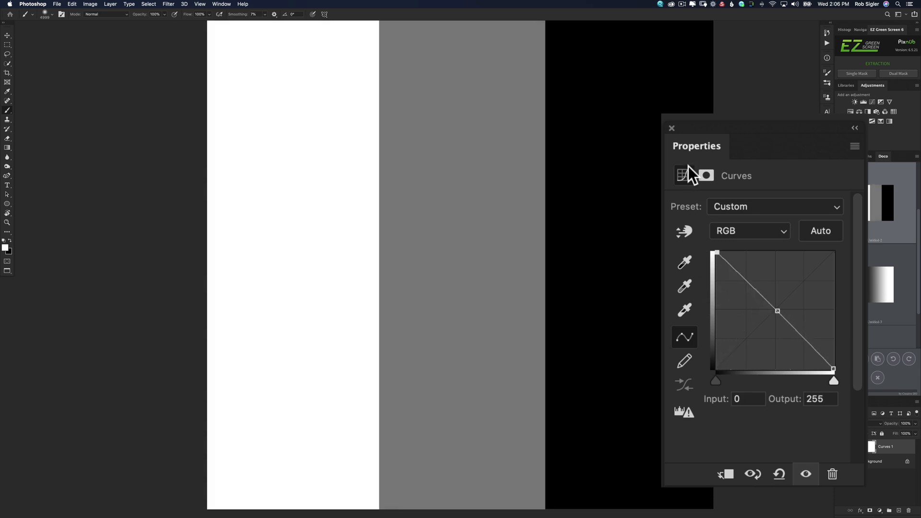
{"action": "mouse_move", "coordinate": [268, 260]}
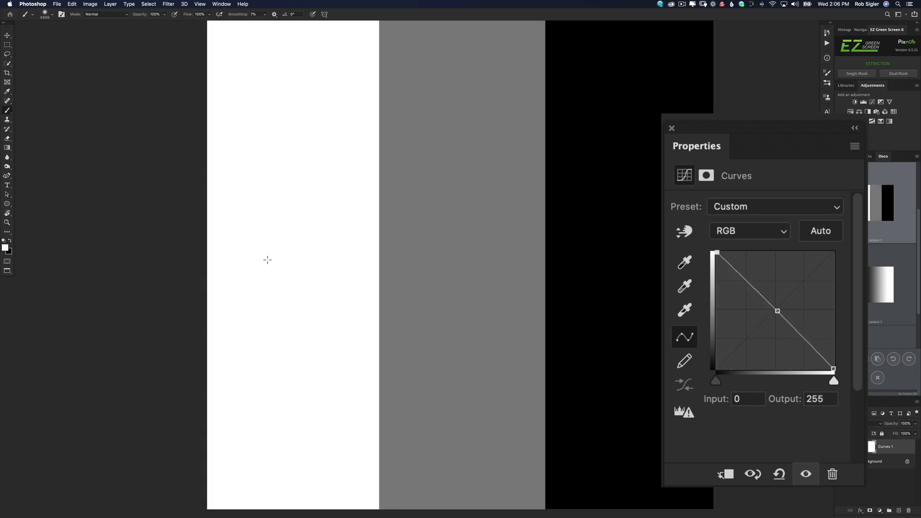
{"action": "mouse_move", "coordinate": [618, 277]}
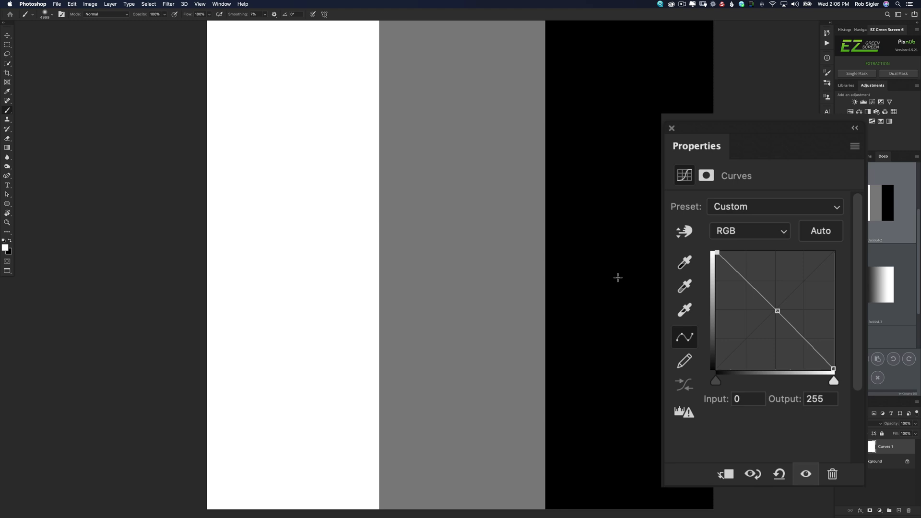
{"action": "mouse_move", "coordinate": [803, 322]}
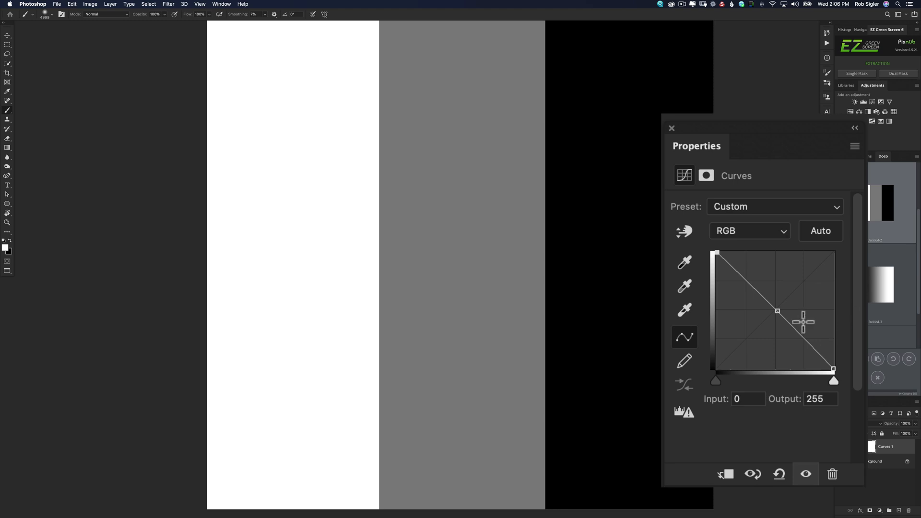
{"action": "mouse_move", "coordinate": [719, 251]}
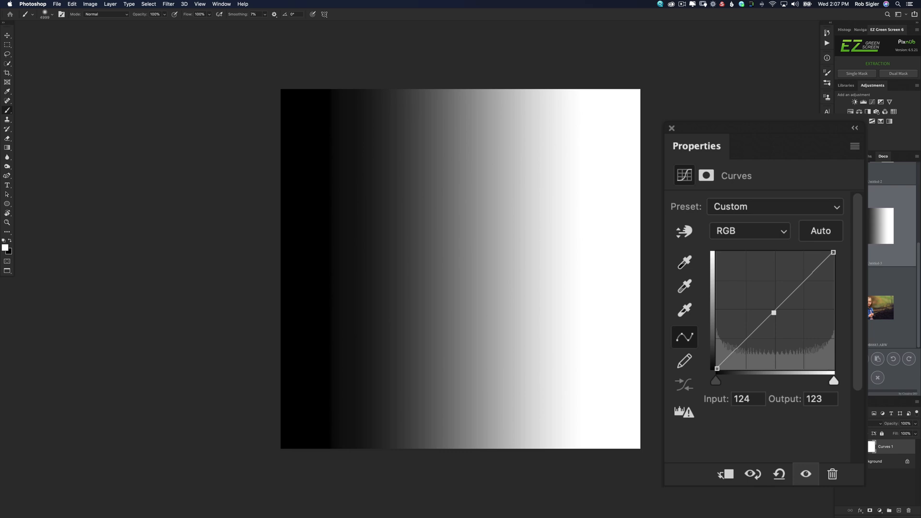
{"action": "mouse_move", "coordinate": [503, 302]}
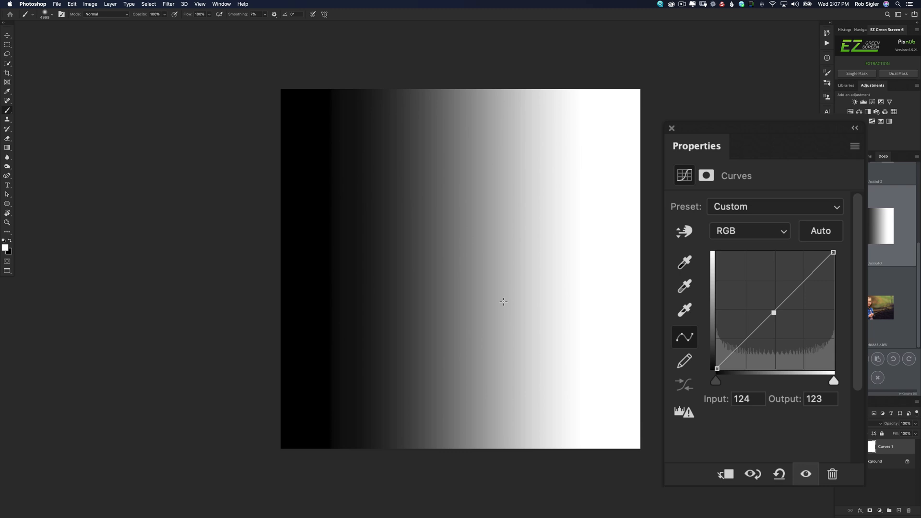
{"action": "mouse_move", "coordinate": [870, 220]}
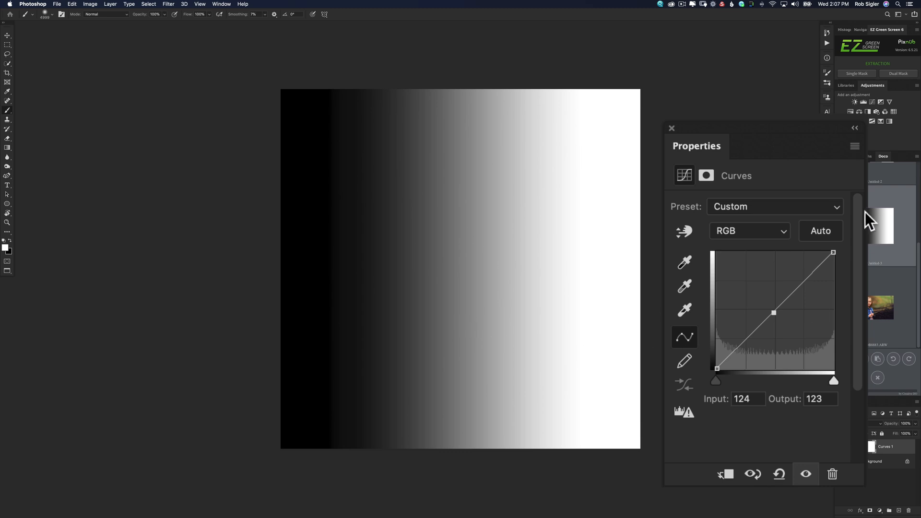
{"action": "mouse_move", "coordinate": [772, 311]}
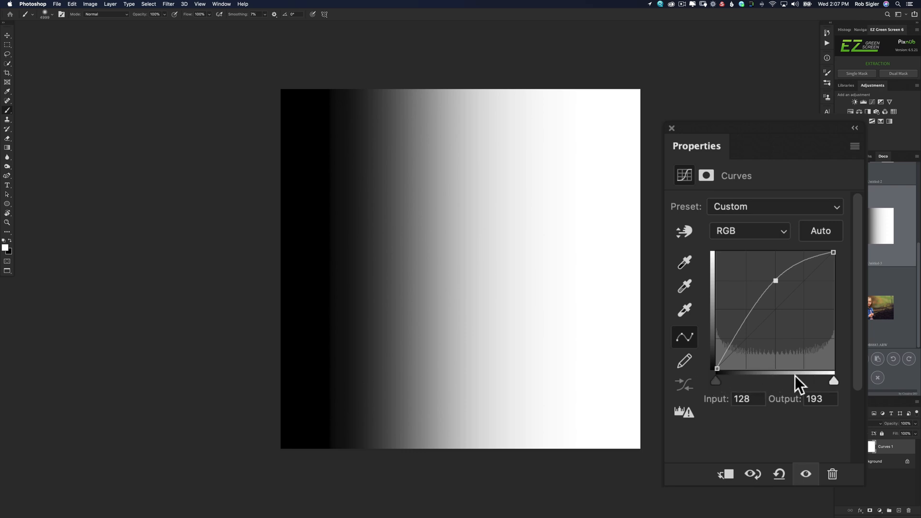
{"action": "mouse_move", "coordinate": [782, 382]}
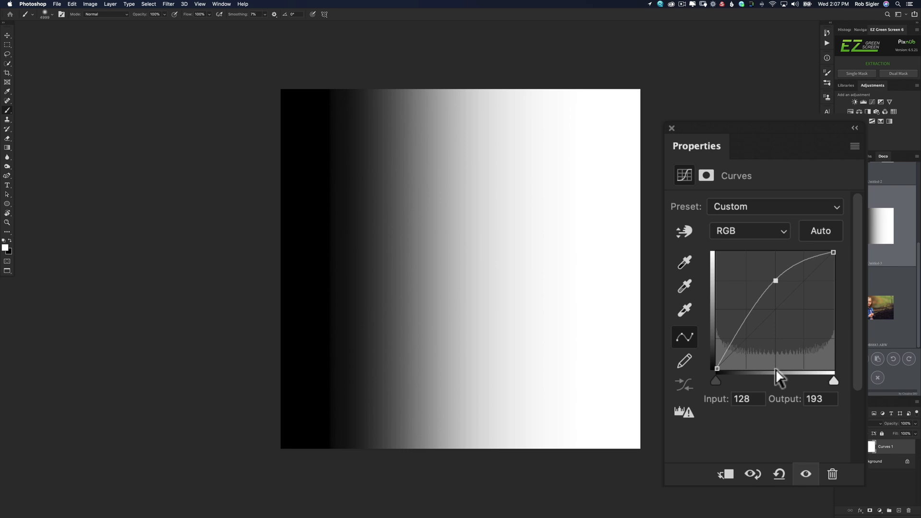
{"action": "mouse_move", "coordinate": [717, 311]}
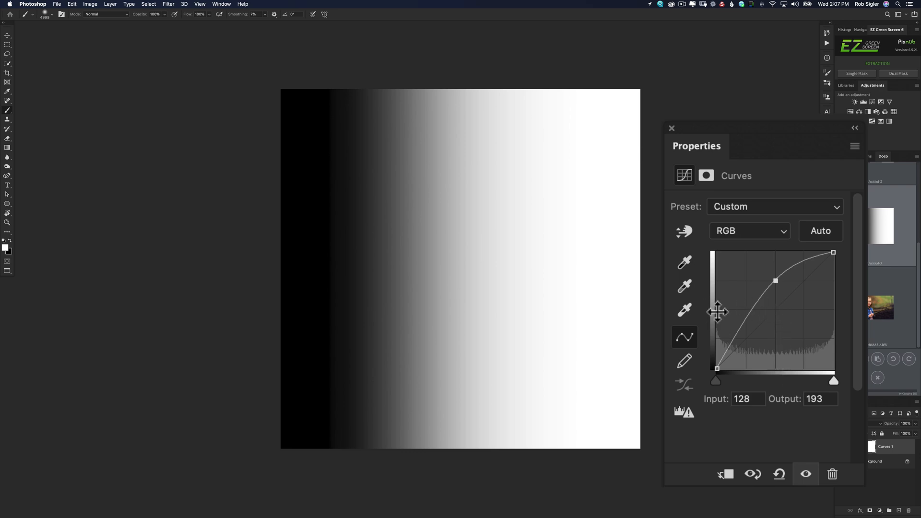
{"action": "mouse_move", "coordinate": [710, 266]}
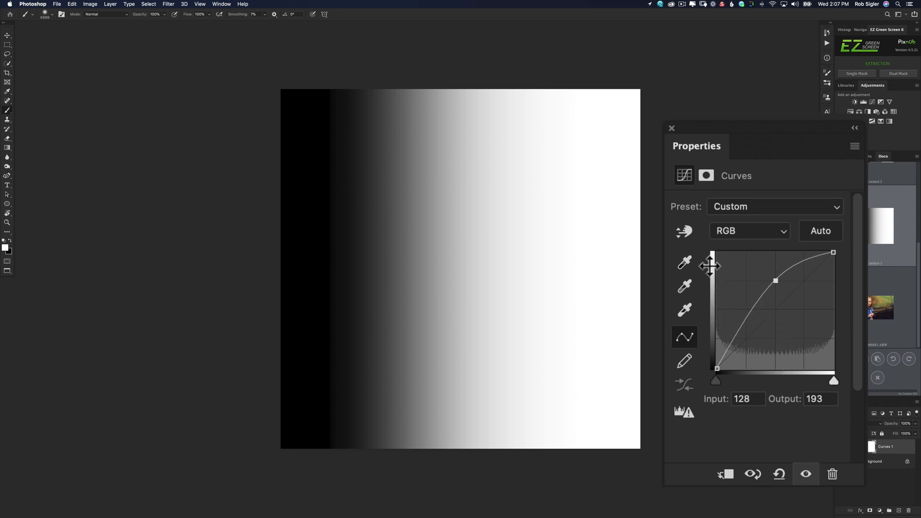
{"action": "mouse_move", "coordinate": [705, 280]}
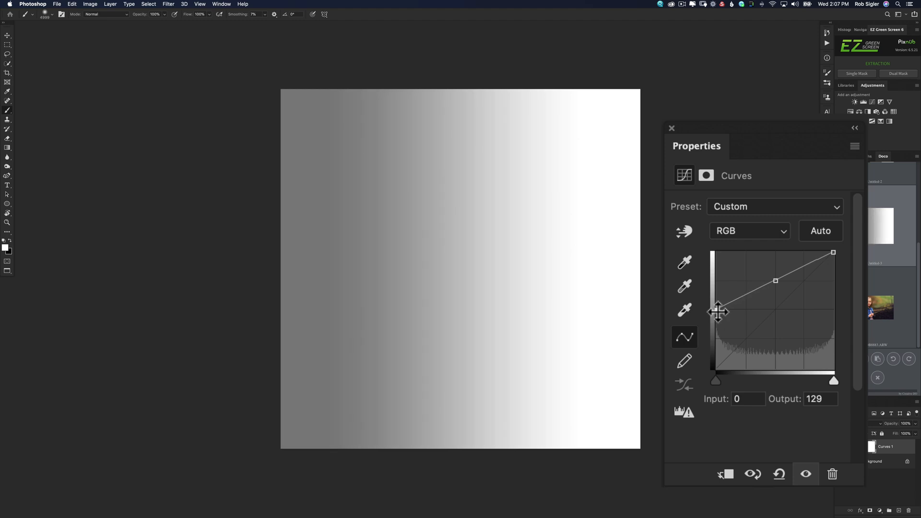
{"action": "mouse_move", "coordinate": [719, 379]}
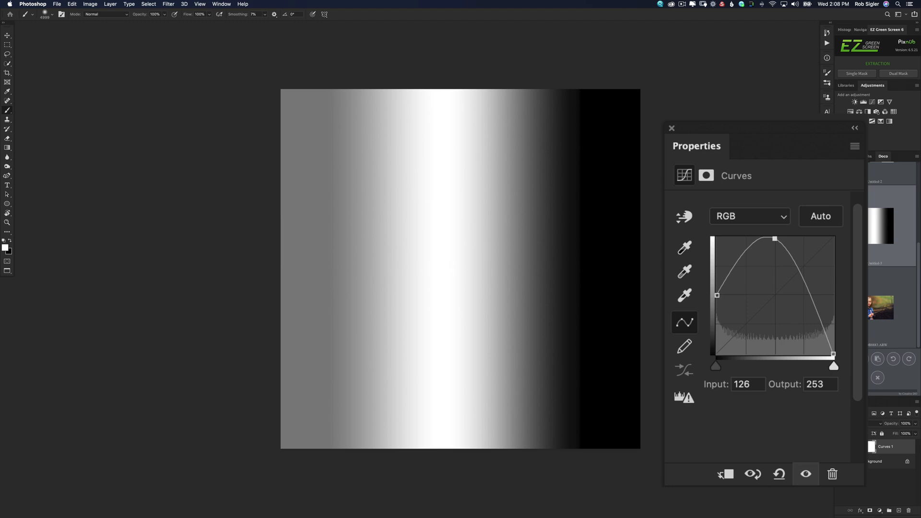
{"action": "mouse_move", "coordinate": [820, 346]}
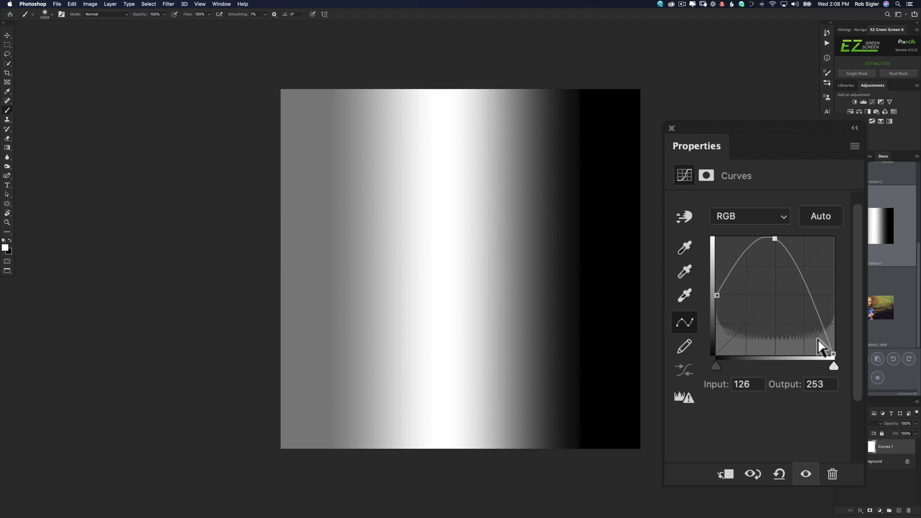
{"action": "mouse_move", "coordinate": [705, 304]}
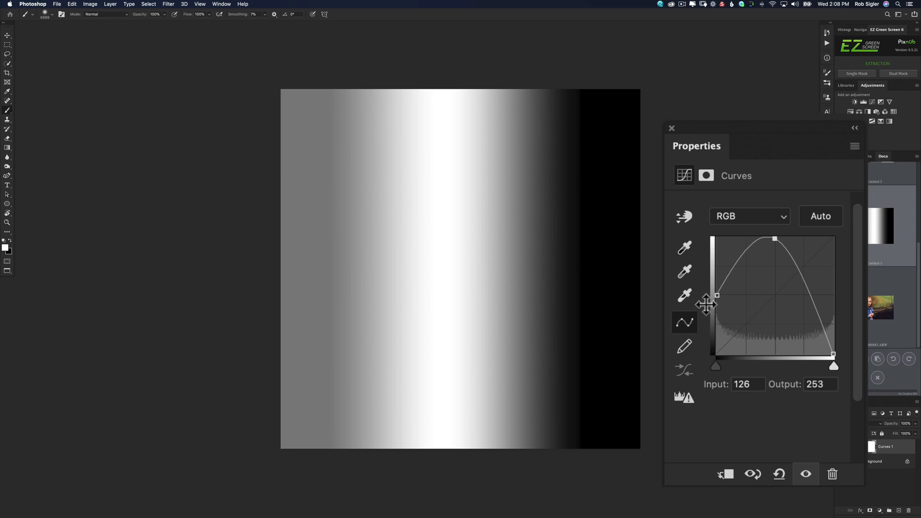
{"action": "mouse_move", "coordinate": [792, 258]}
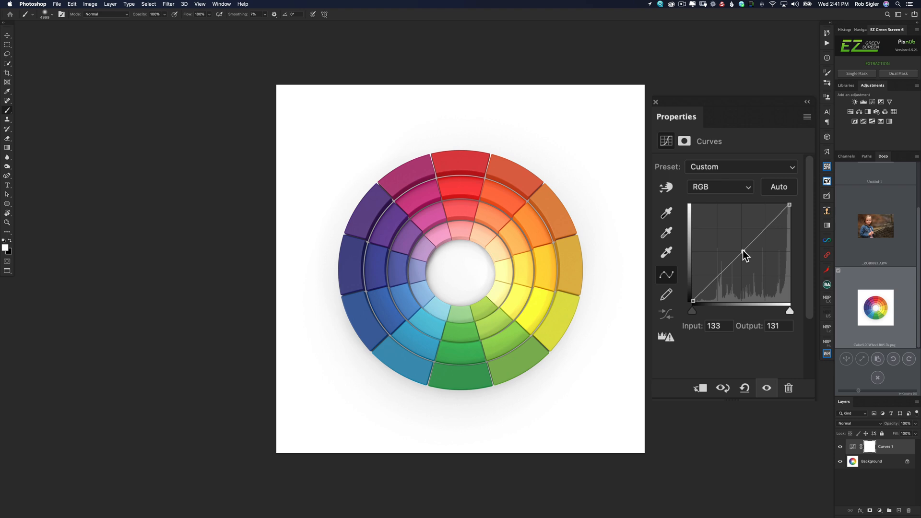
{"action": "mouse_move", "coordinate": [730, 194]}
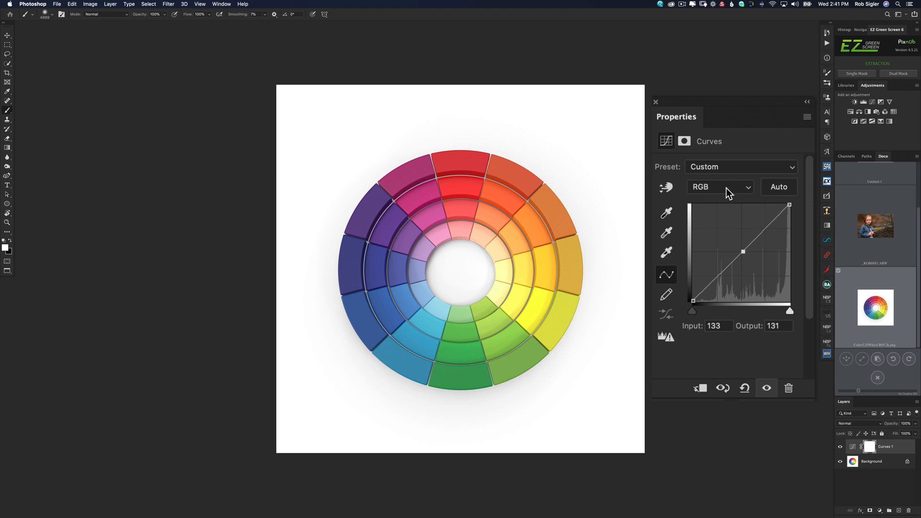
Step: Switch the Curves channel from RGB to Red
{"action": "left_click", "coordinate": [720, 186]}
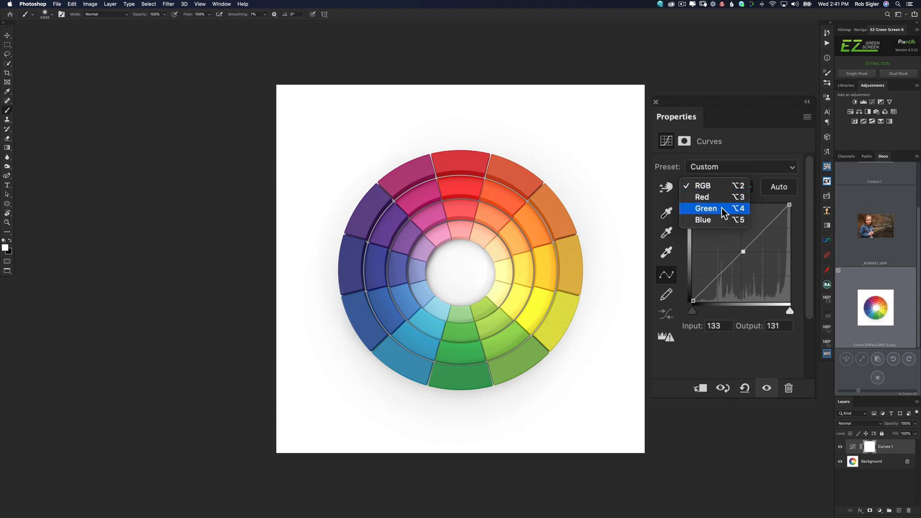
{"action": "left_click", "coordinate": [701, 197]}
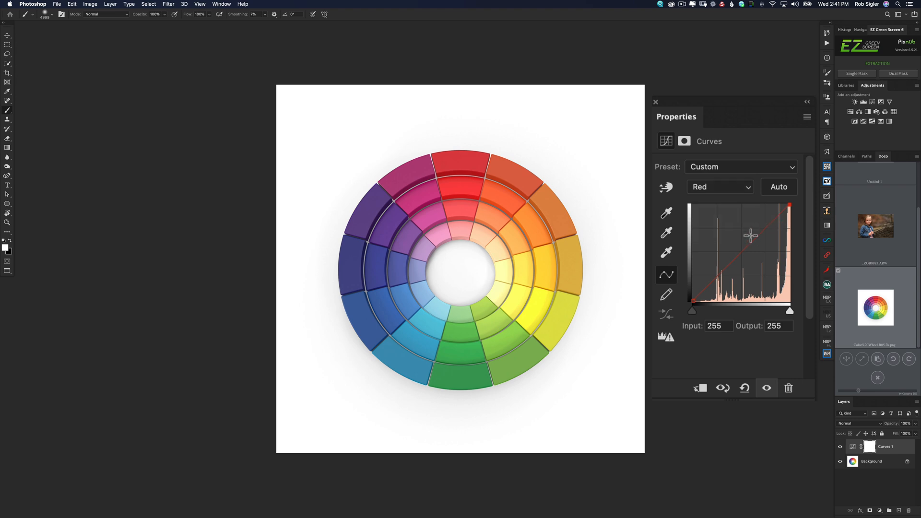
{"action": "mouse_move", "coordinate": [745, 259]}
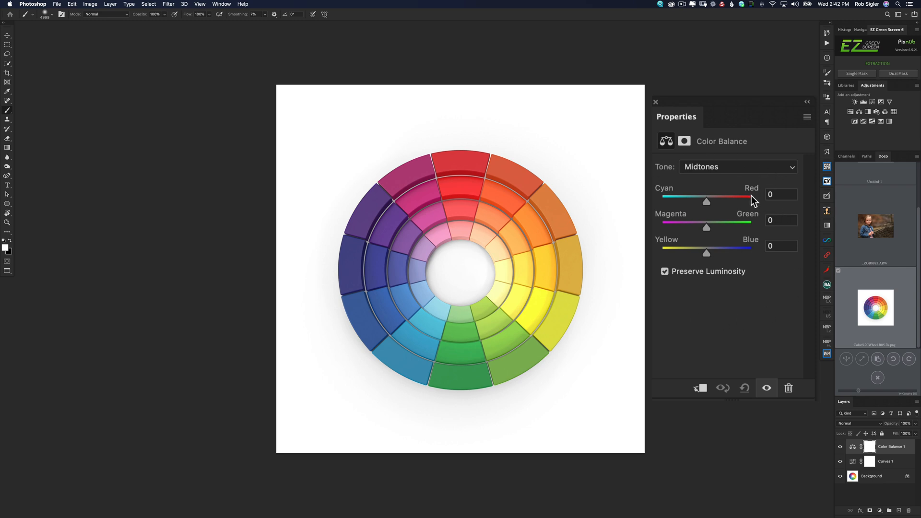
{"action": "mouse_move", "coordinate": [727, 200]}
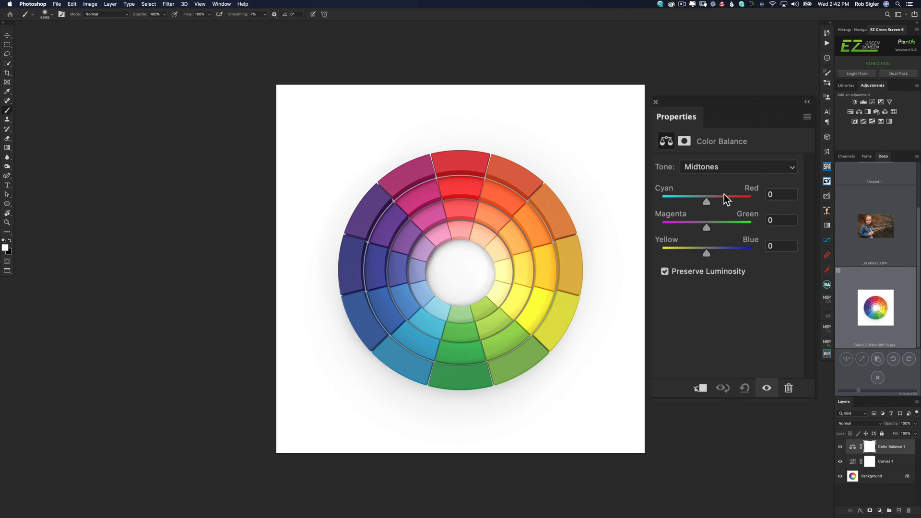
{"action": "mouse_move", "coordinate": [676, 233]}
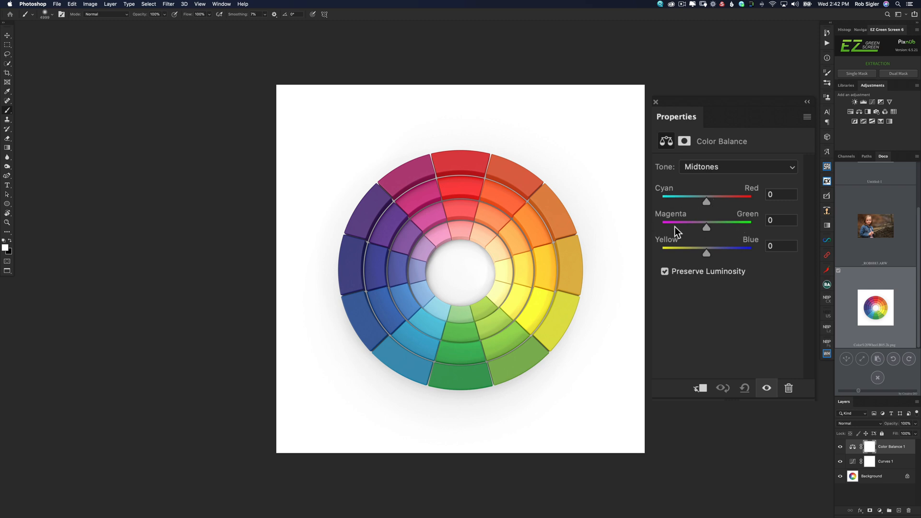
{"action": "mouse_move", "coordinate": [736, 259]}
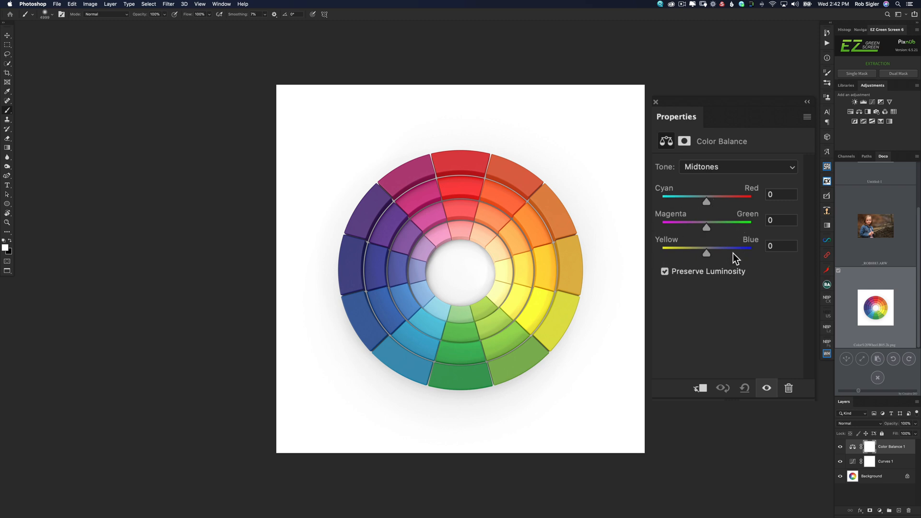
{"action": "mouse_move", "coordinate": [847, 136]}
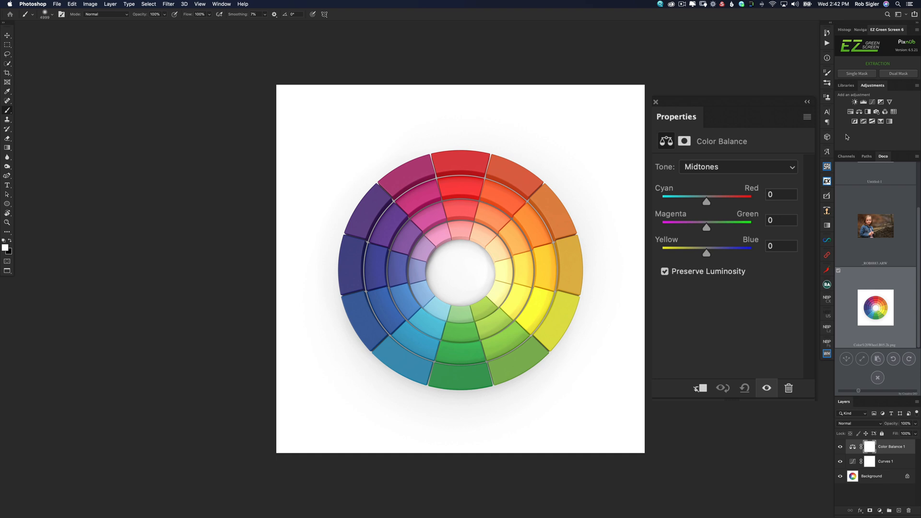
Step: Select the Curves 1 layer to show its RGB curve properties
{"action": "left_click", "coordinate": [884, 461]}
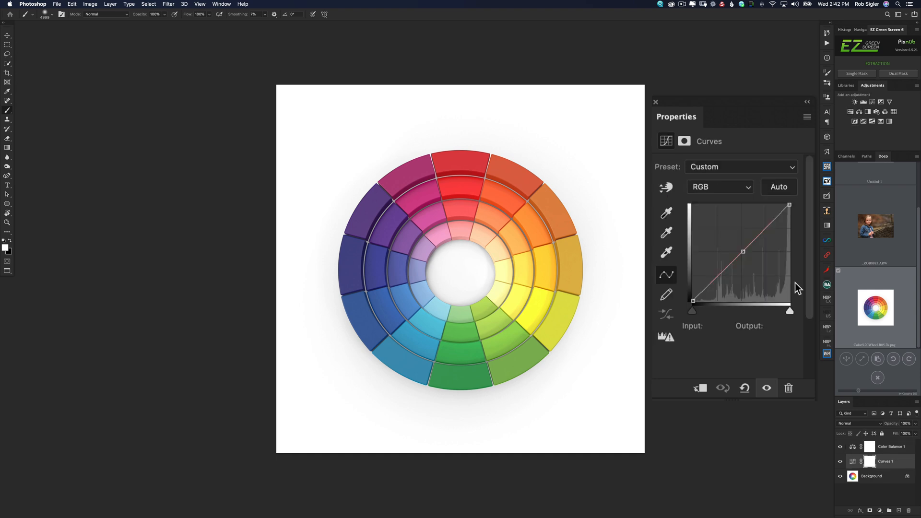
Step: Edit Curves 1's Green channel curve, then switch to the Blue channel
{"action": "left_click", "coordinate": [719, 187]}
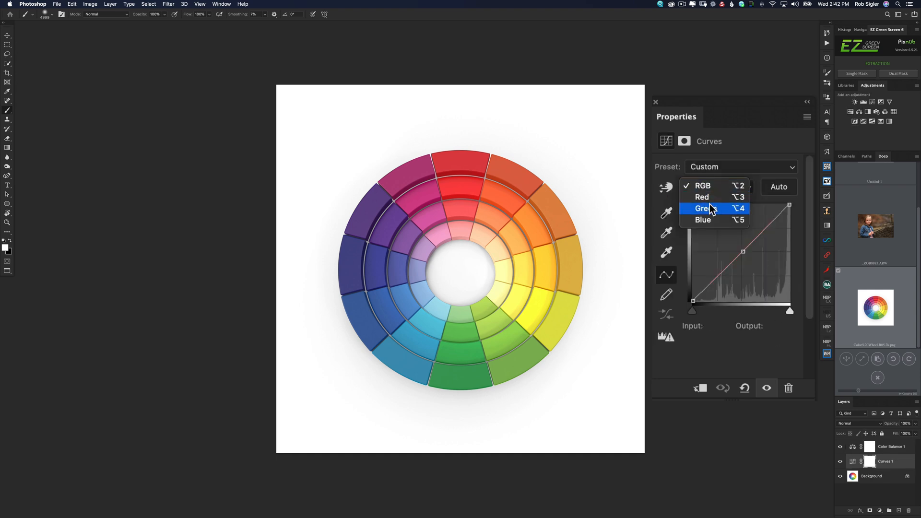
{"action": "left_click", "coordinate": [702, 209]}
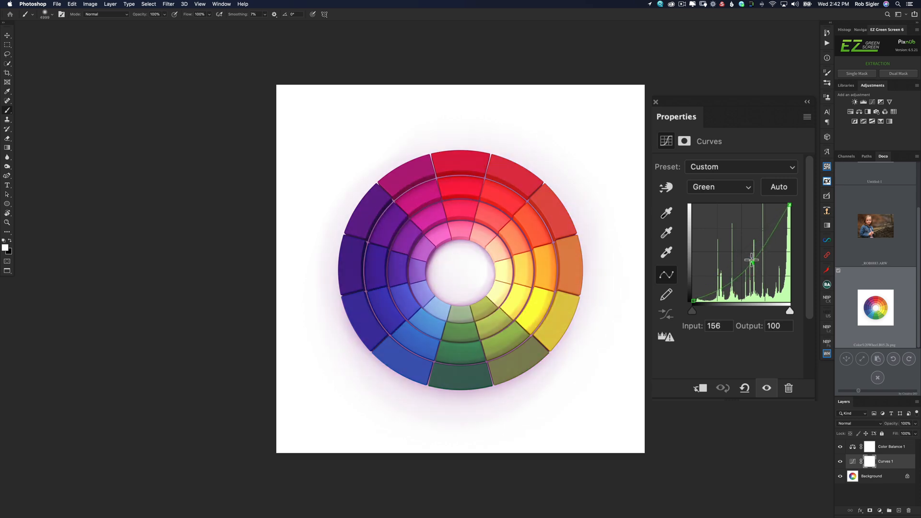
{"action": "left_click", "coordinate": [719, 187]}
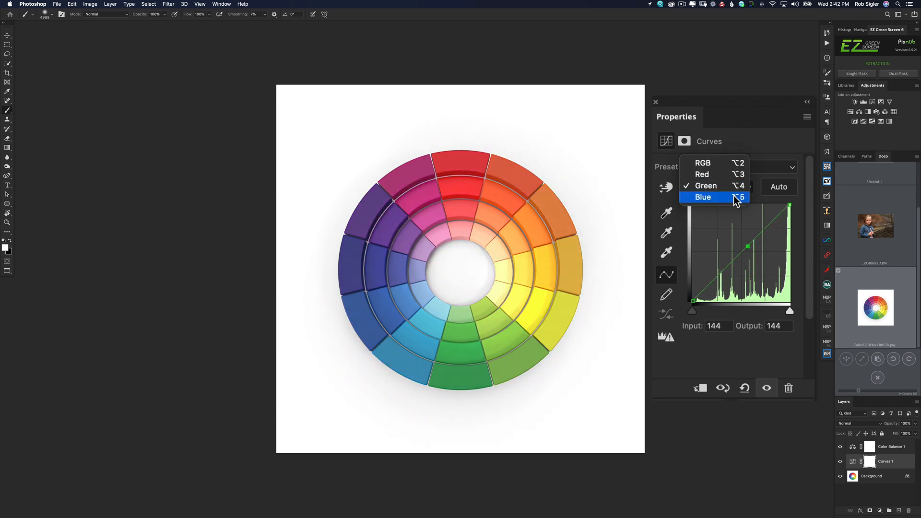
{"action": "left_click", "coordinate": [703, 196]}
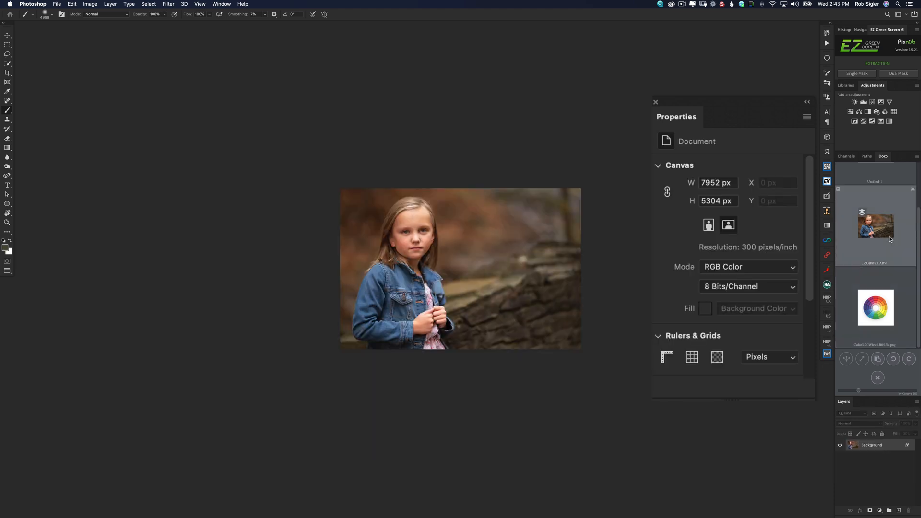
{"action": "mouse_move", "coordinate": [526, 208]}
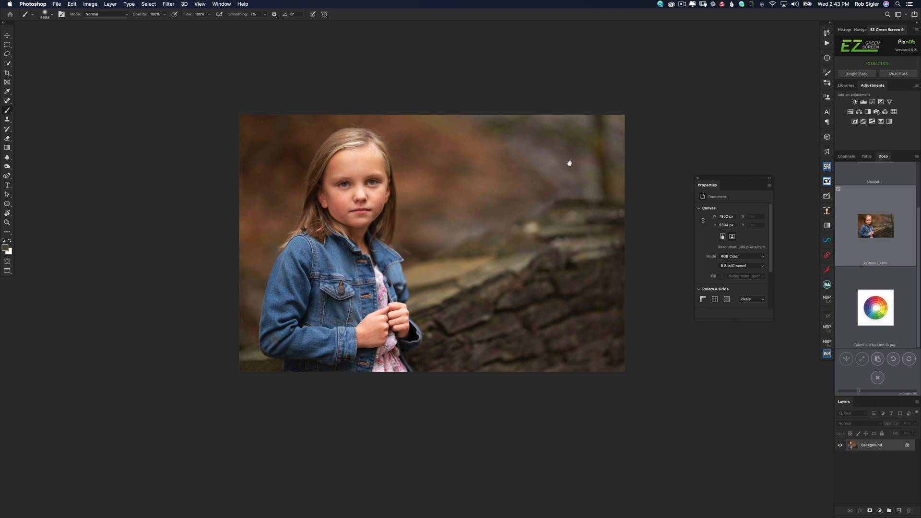
{"action": "mouse_move", "coordinate": [570, 162]}
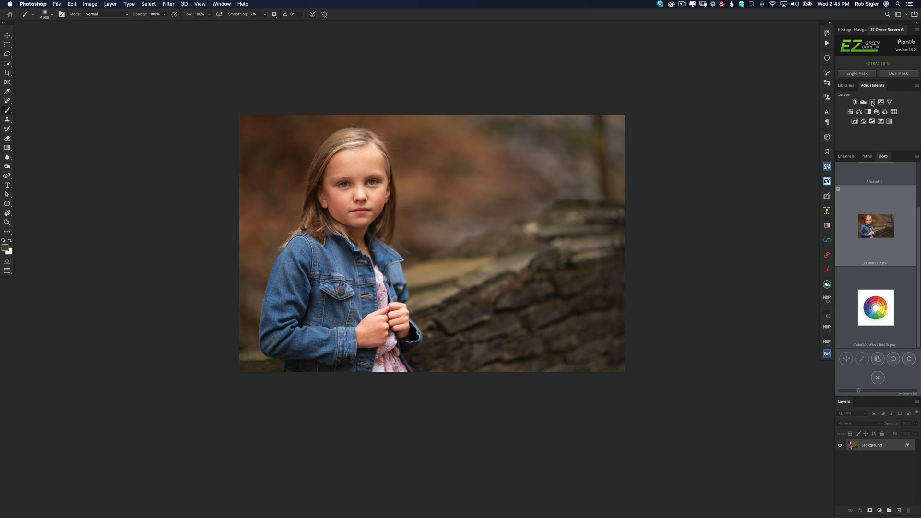
Step: Add a Curves adjustment layer above the portrait's Background layer
{"action": "left_click", "coordinate": [871, 102]}
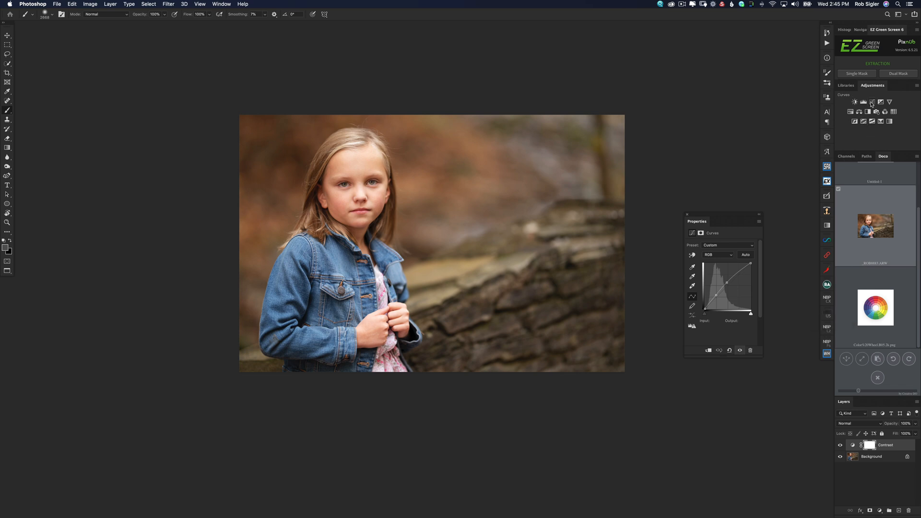
Step: Add Curves 1 masked by a Color Range selection of the background, Fuzziness about 45
{"action": "left_click", "coordinate": [872, 102]}
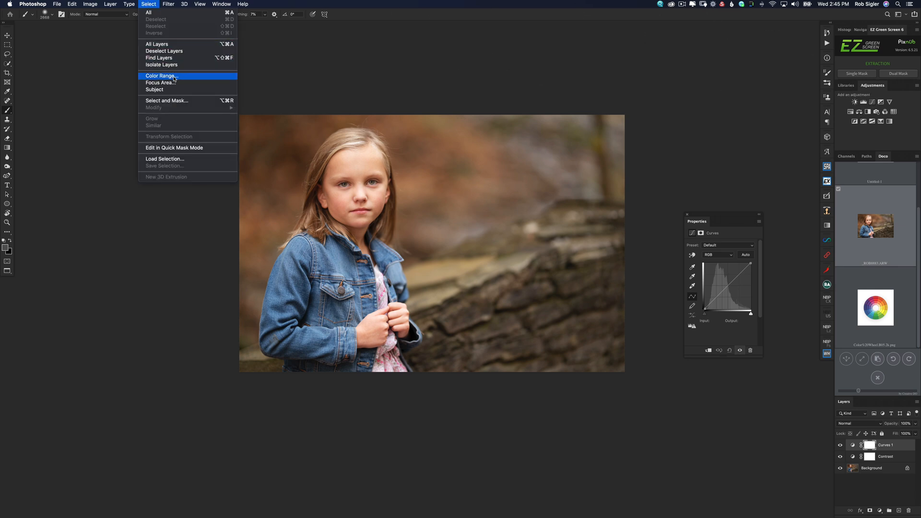
{"action": "left_click", "coordinate": [160, 75]}
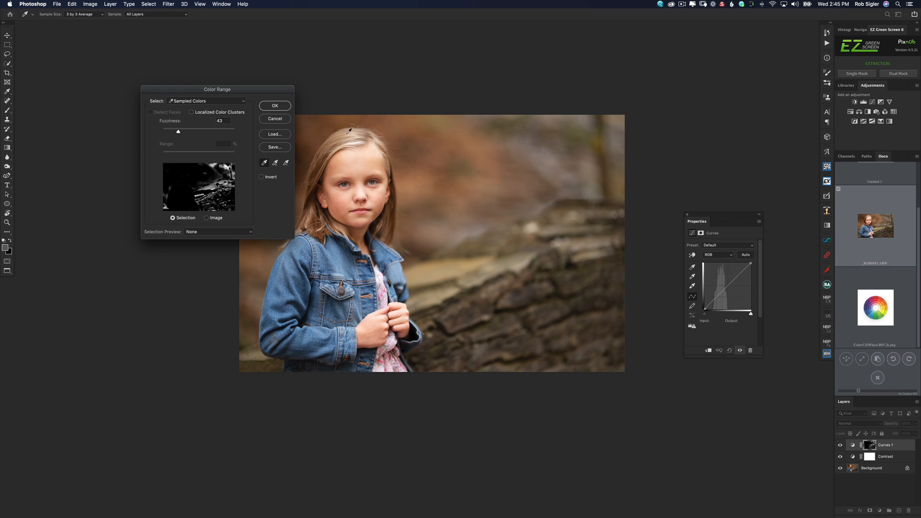
{"action": "left_click_drag", "start_coordinate": [178, 131], "coordinate": [180, 131]}
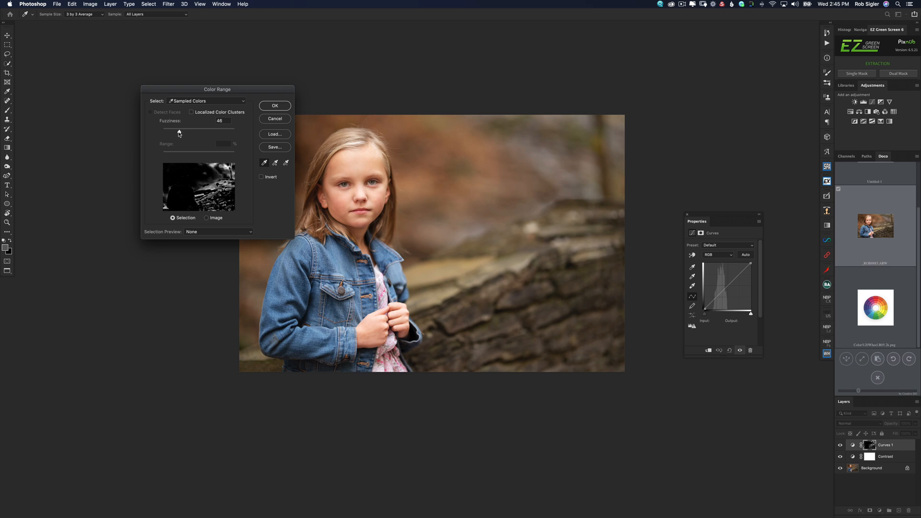
{"action": "left_click_drag", "start_coordinate": [179, 128], "coordinate": [176, 128]}
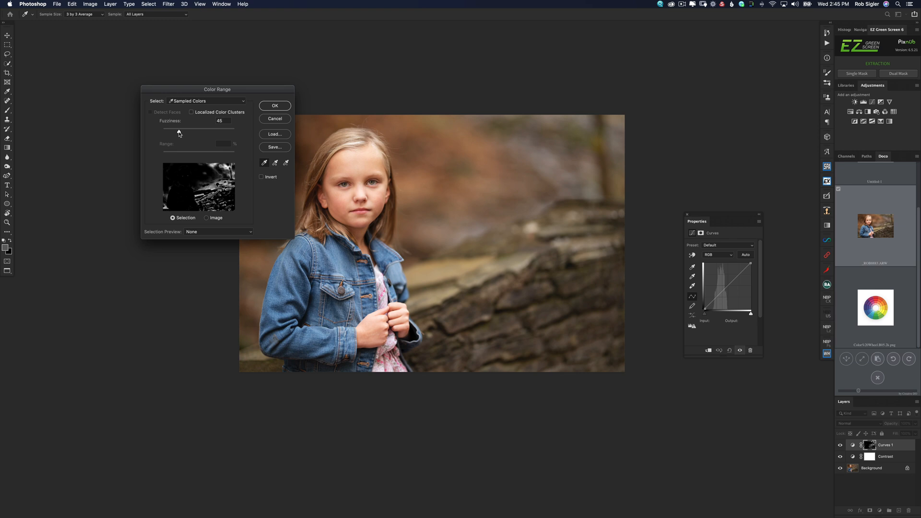
{"action": "left_click", "coordinate": [273, 106]}
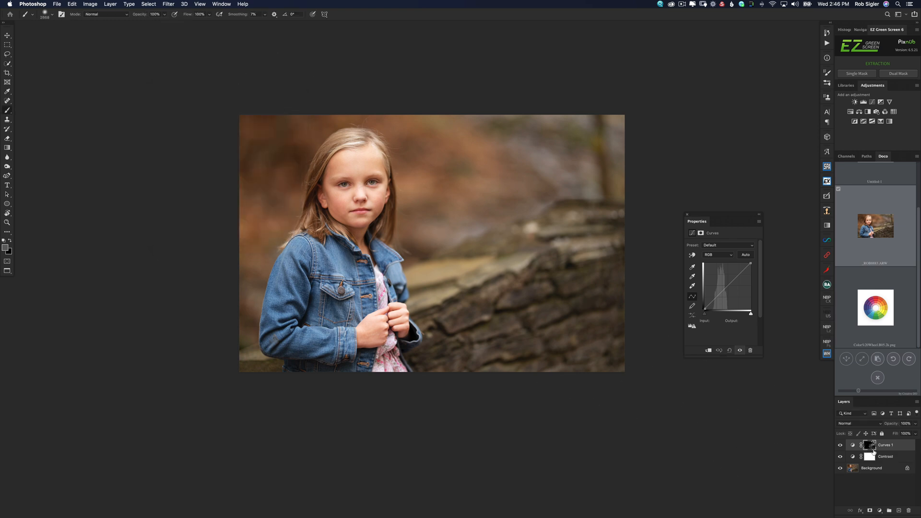
{"action": "mouse_move", "coordinate": [869, 445]}
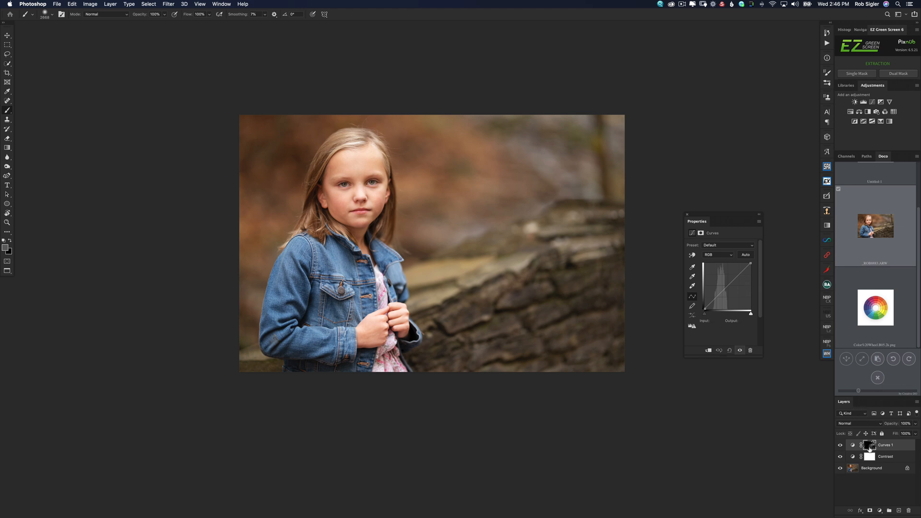
Step: Show Curves 1's settings and switch its curve to the Green channel
{"action": "left_click", "coordinate": [717, 254]}
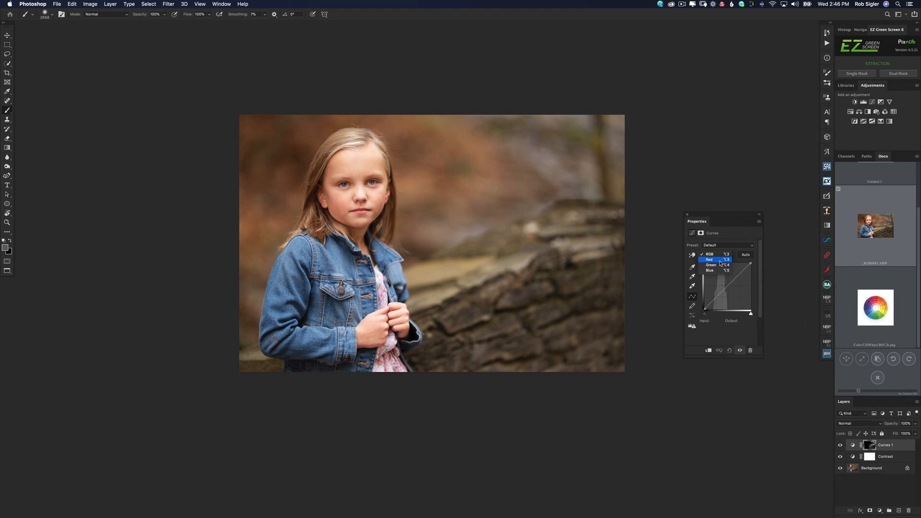
{"action": "left_click", "coordinate": [711, 265]}
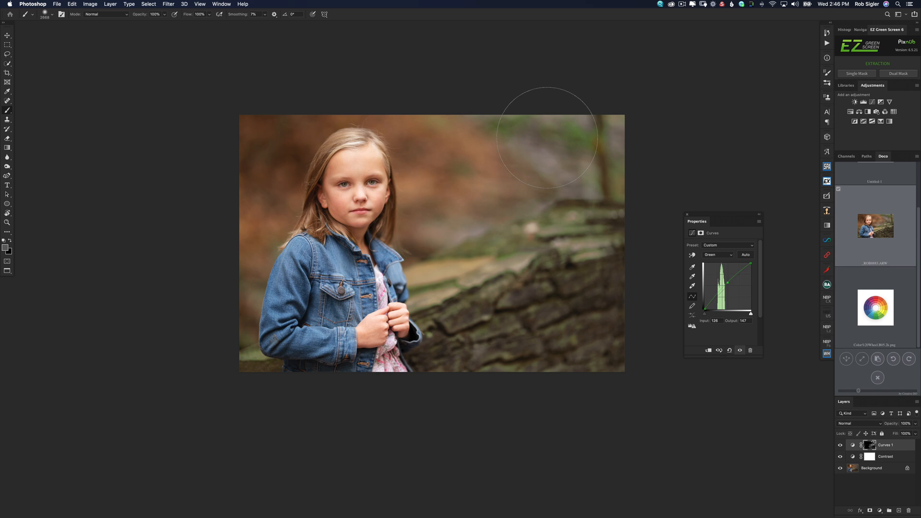
{"action": "mouse_move", "coordinate": [546, 288]}
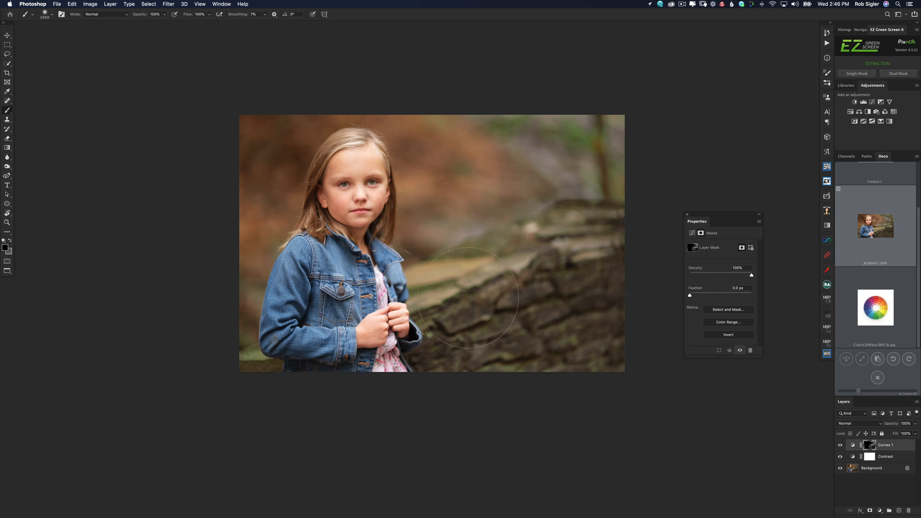
{"action": "mouse_move", "coordinate": [593, 274]}
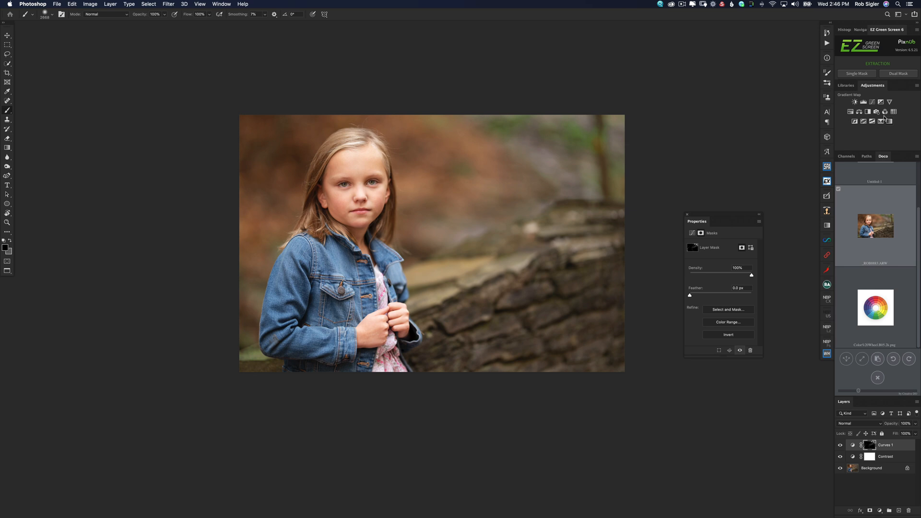
Step: Add Curves 2 masked to the jacket via Color Range (Fuzziness ~69), selecting its Blue channel
{"action": "left_click", "coordinate": [871, 102]}
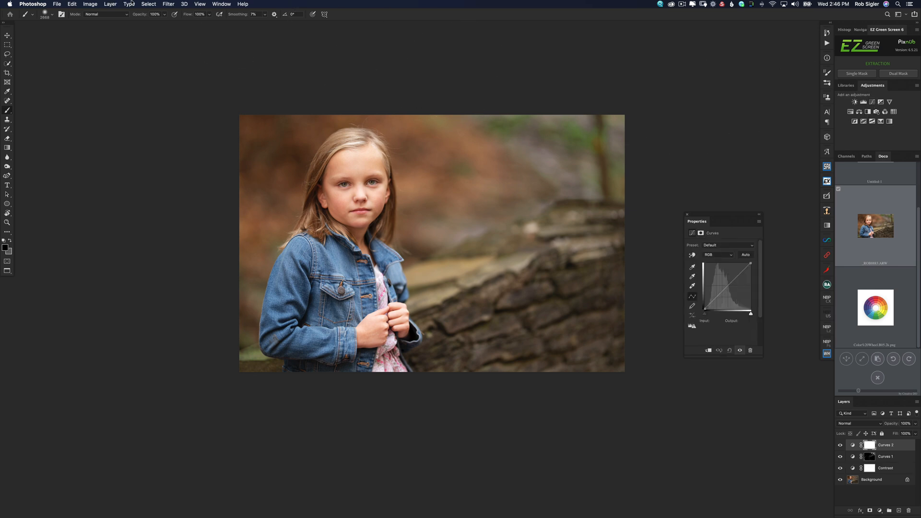
{"action": "left_click", "coordinate": [148, 4]}
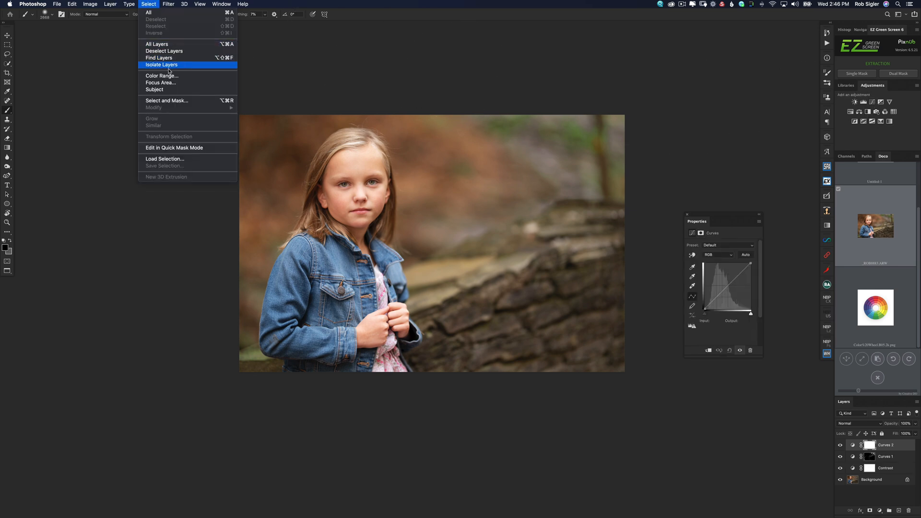
{"action": "left_click", "coordinate": [162, 75]}
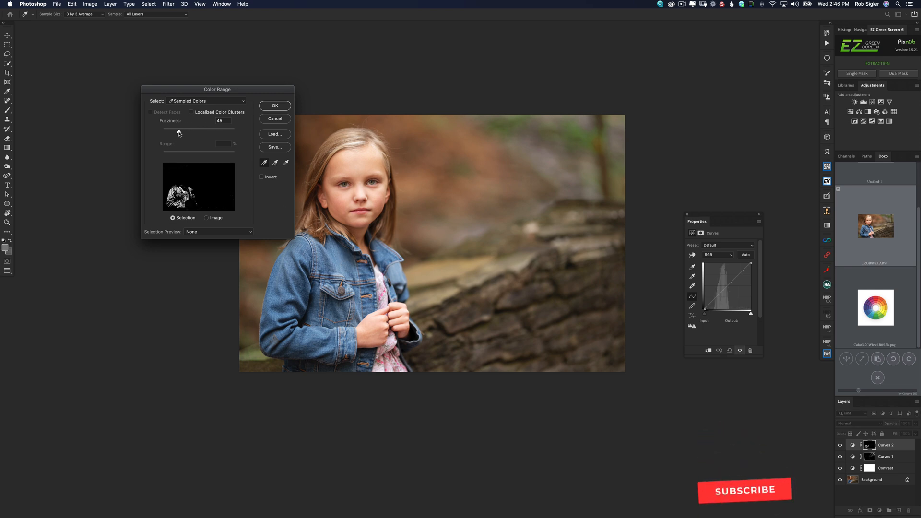
{"action": "left_click_drag", "start_coordinate": [181, 127], "coordinate": [197, 128]}
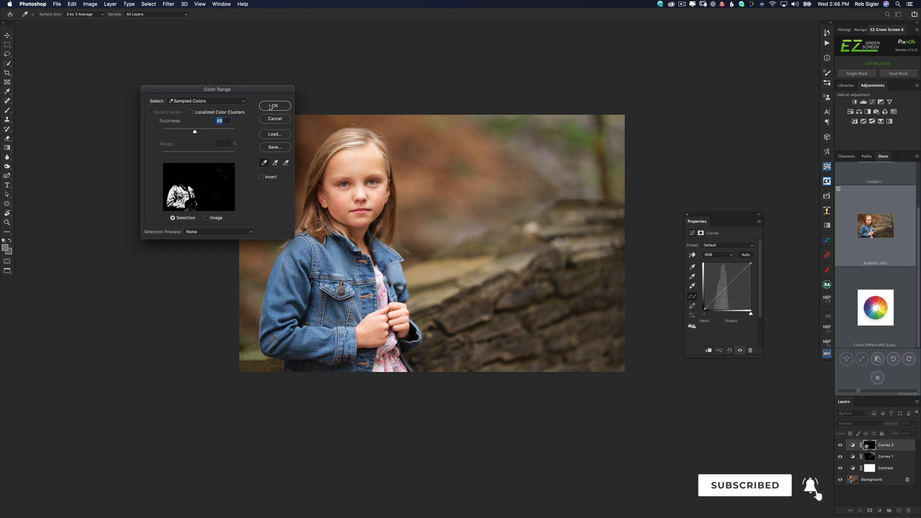
{"action": "left_click", "coordinate": [274, 105]}
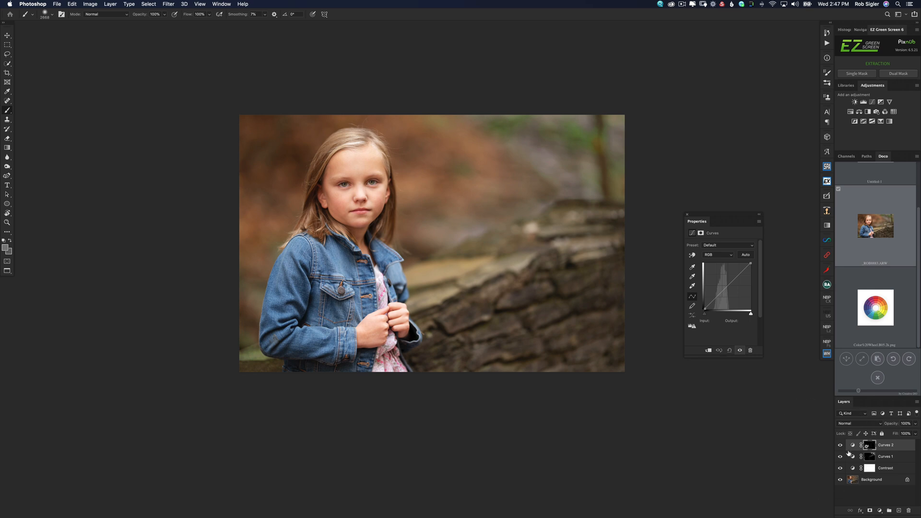
{"action": "left_click", "coordinate": [717, 254]}
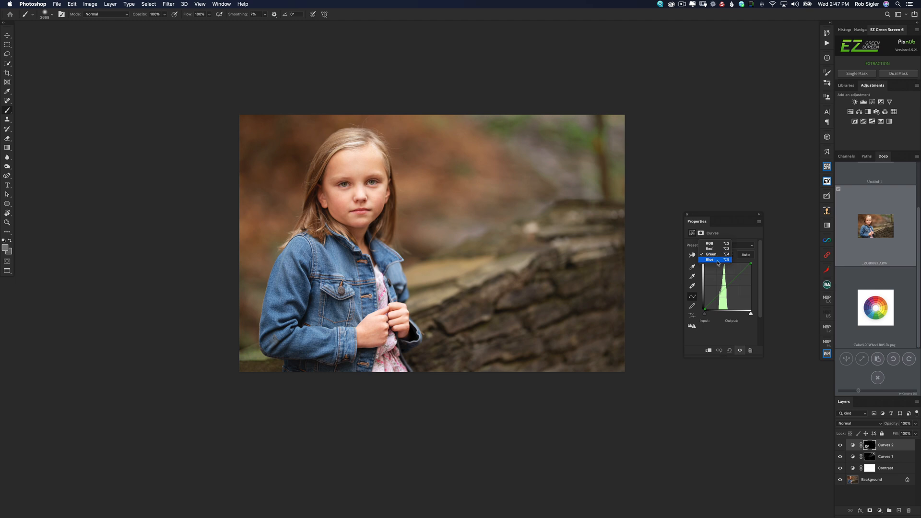
{"action": "left_click", "coordinate": [710, 259]}
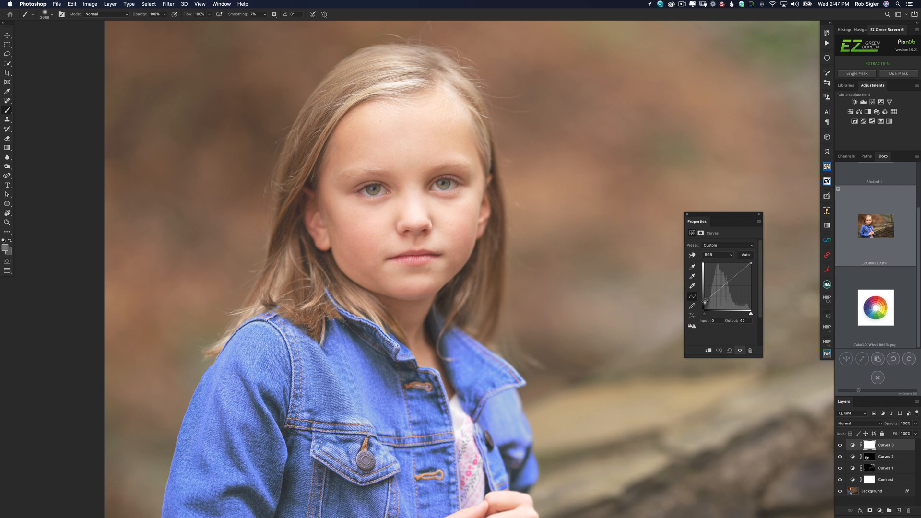
Step: Switch the Curves 3 adjustment to the Red channel
{"action": "left_click", "coordinate": [717, 254]}
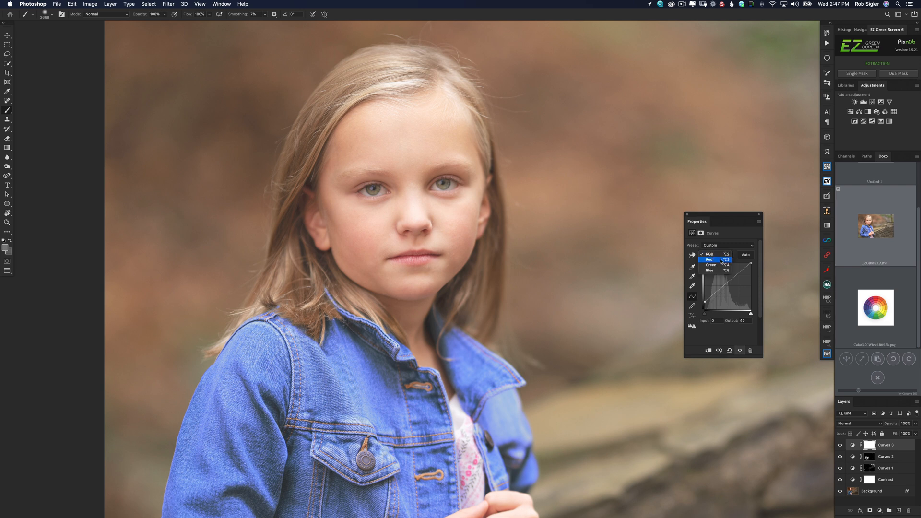
{"action": "left_click", "coordinate": [711, 259]}
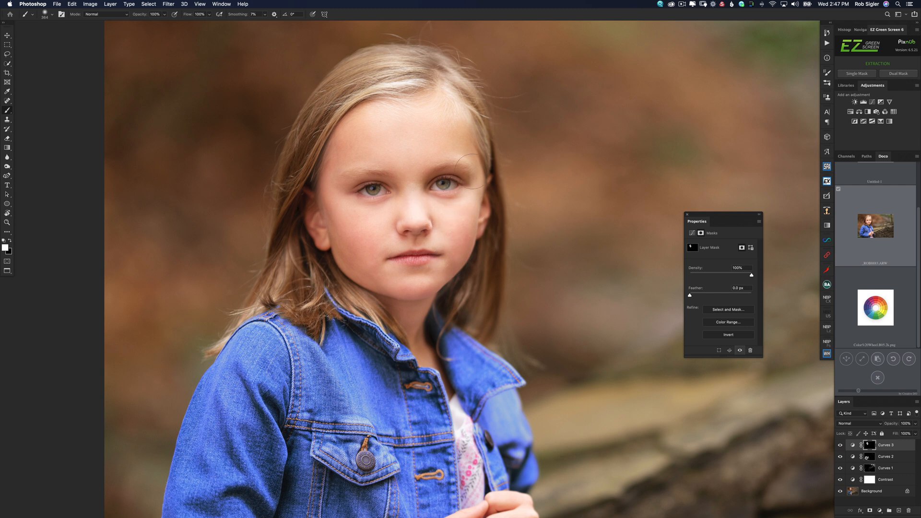
{"action": "mouse_move", "coordinate": [367, 143]}
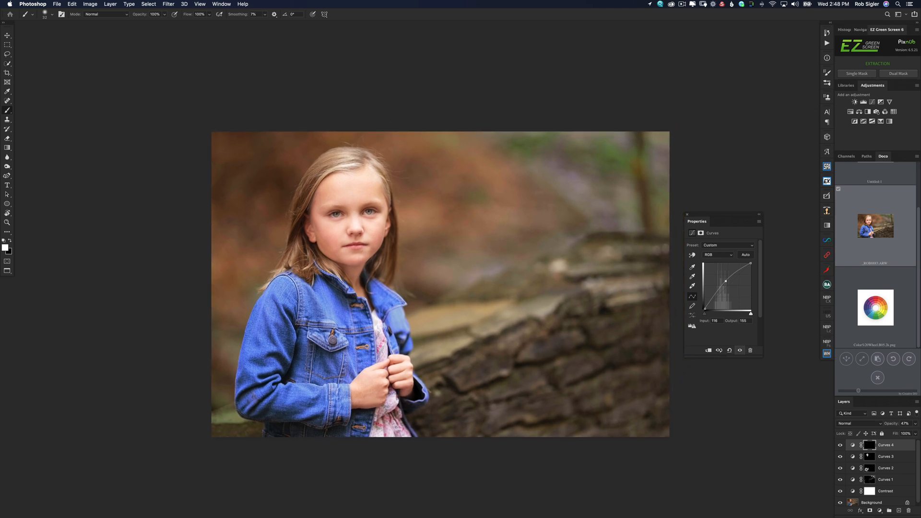
Step: Add a new Curves layer, lower its Blue channel to warm the photo, and adjust another channel
{"action": "left_click", "coordinate": [872, 102]}
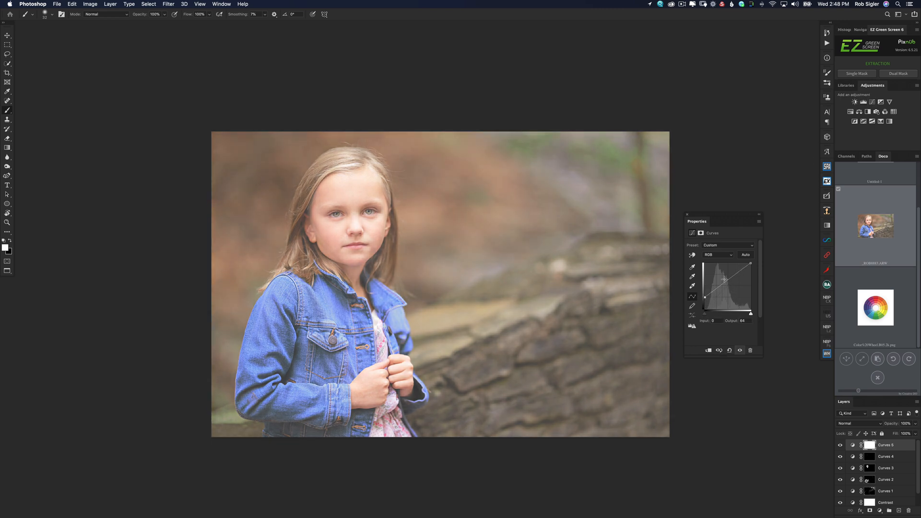
{"action": "left_click", "coordinate": [717, 254]}
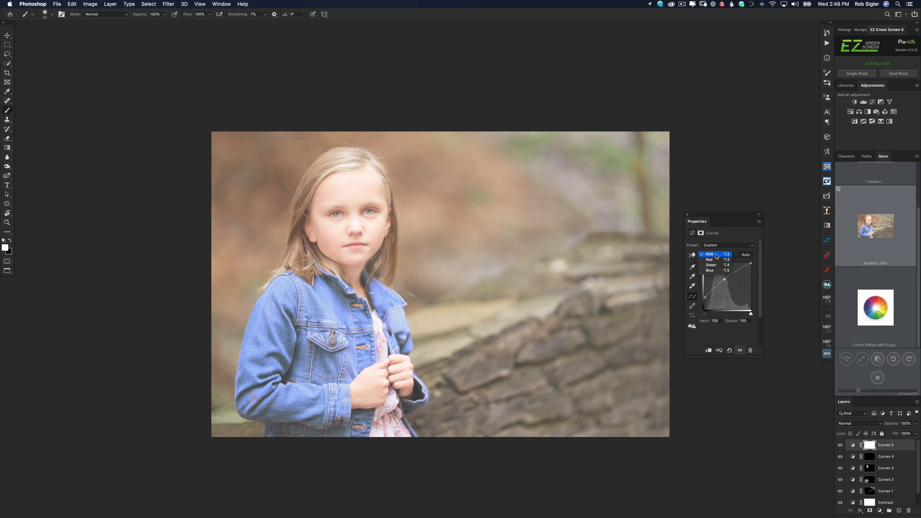
{"action": "left_click", "coordinate": [711, 270]}
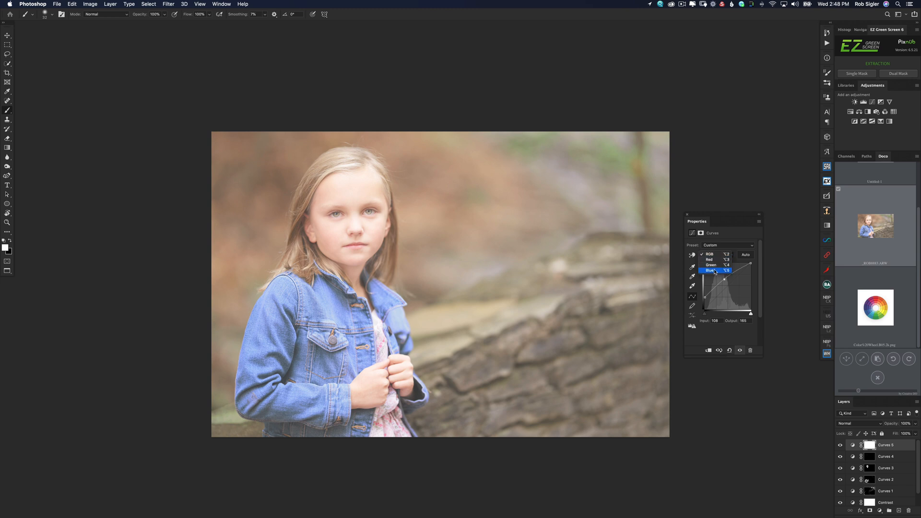
{"action": "left_click", "coordinate": [711, 270]}
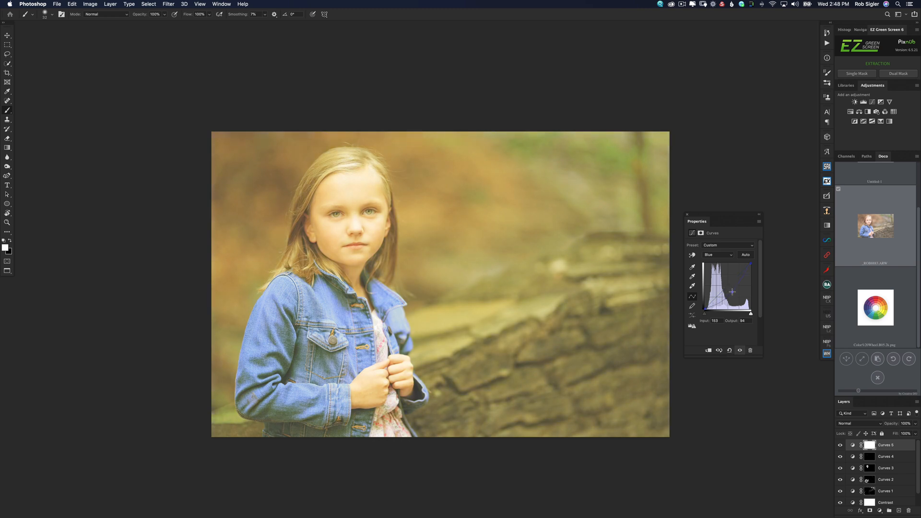
{"action": "left_click", "coordinate": [717, 254]}
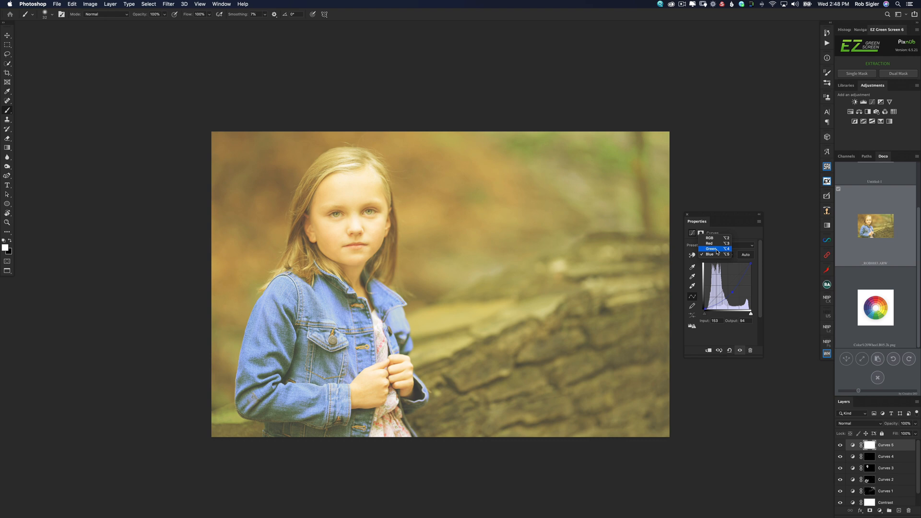
{"action": "left_click", "coordinate": [710, 243]}
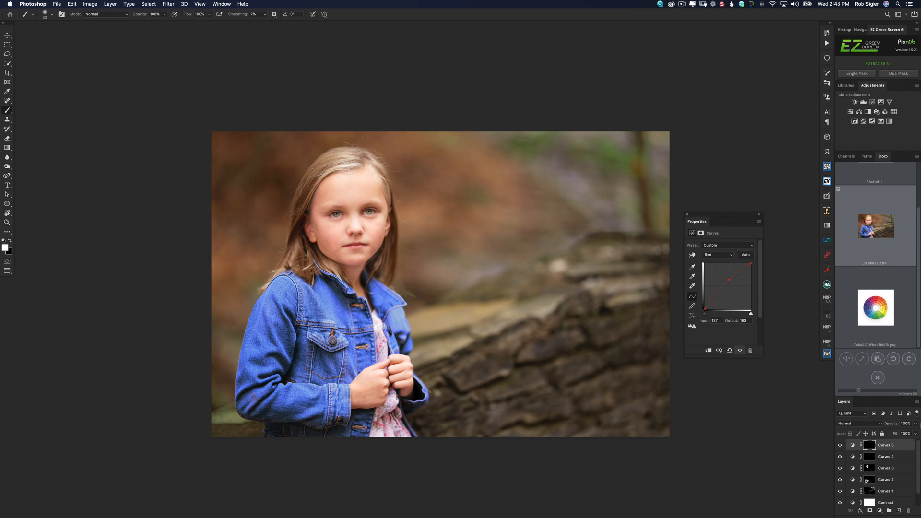
{"action": "left_click", "coordinate": [593, 176]}
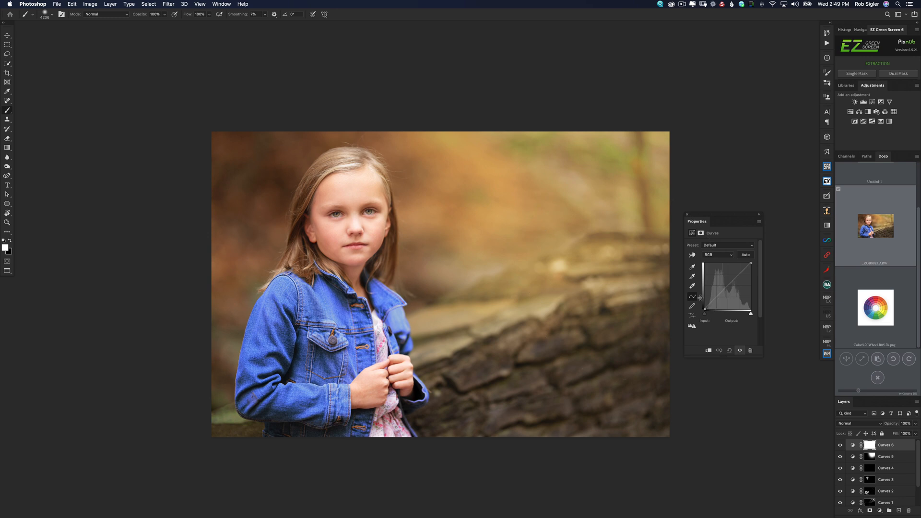
Step: Switch Curves 6 to the Blue channel to cool the shadows
{"action": "left_click", "coordinate": [717, 254]}
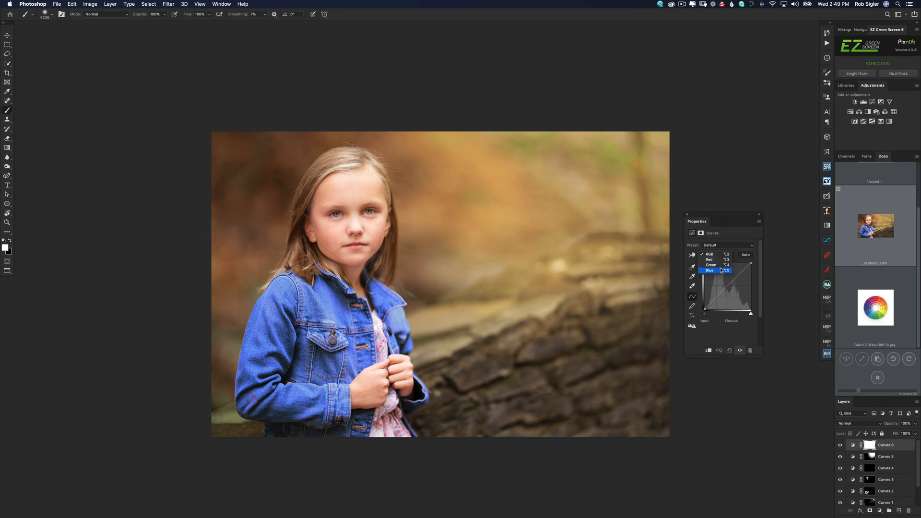
{"action": "left_click", "coordinate": [710, 271]}
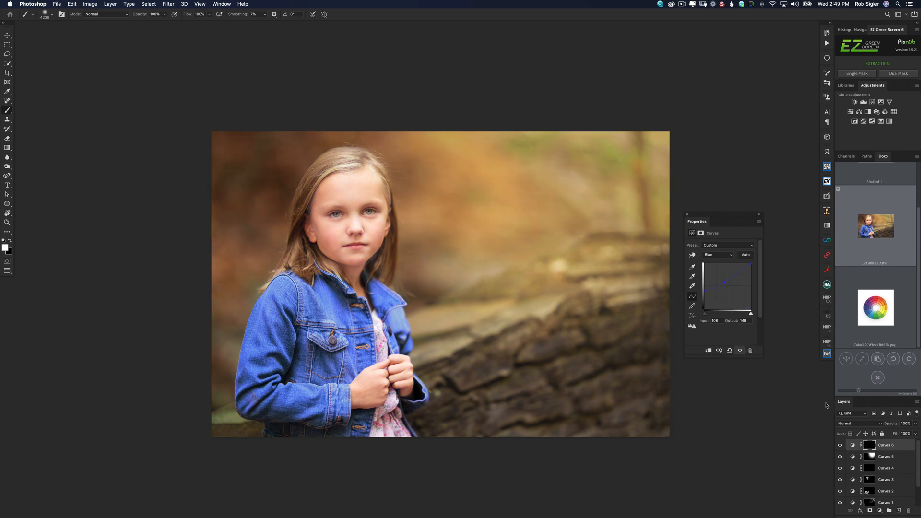
{"action": "mouse_move", "coordinate": [192, 128]}
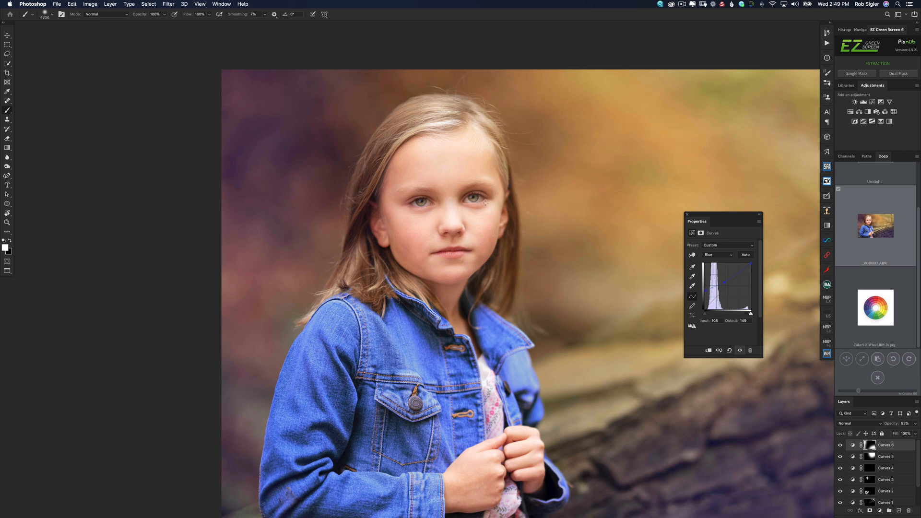
Step: Add a new Curves 7 adjustment layer from the Adjustments panel
{"action": "left_click", "coordinate": [862, 102]}
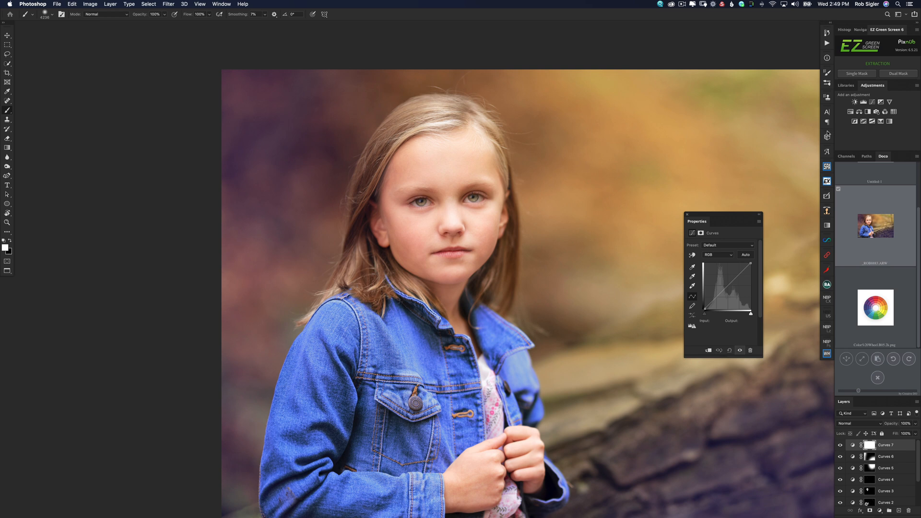
{"action": "mouse_move", "coordinate": [761, 216]}
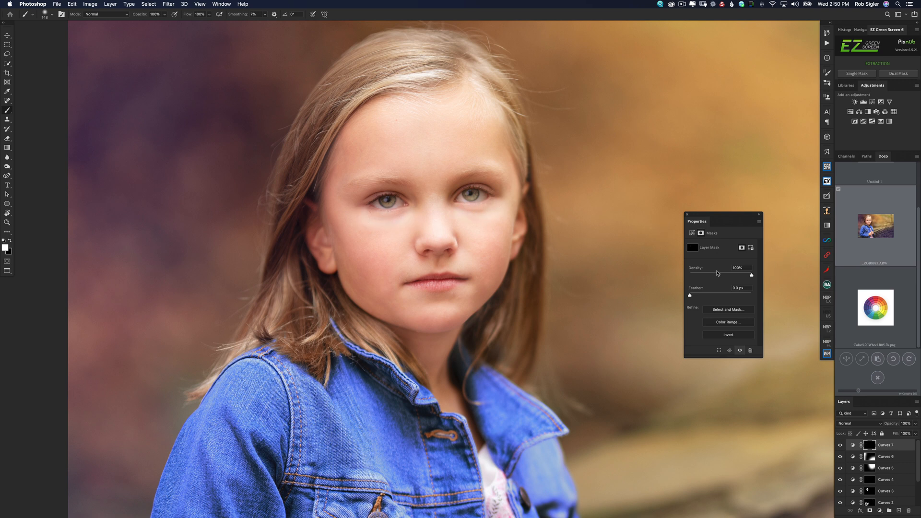
{"action": "mouse_move", "coordinate": [717, 273]}
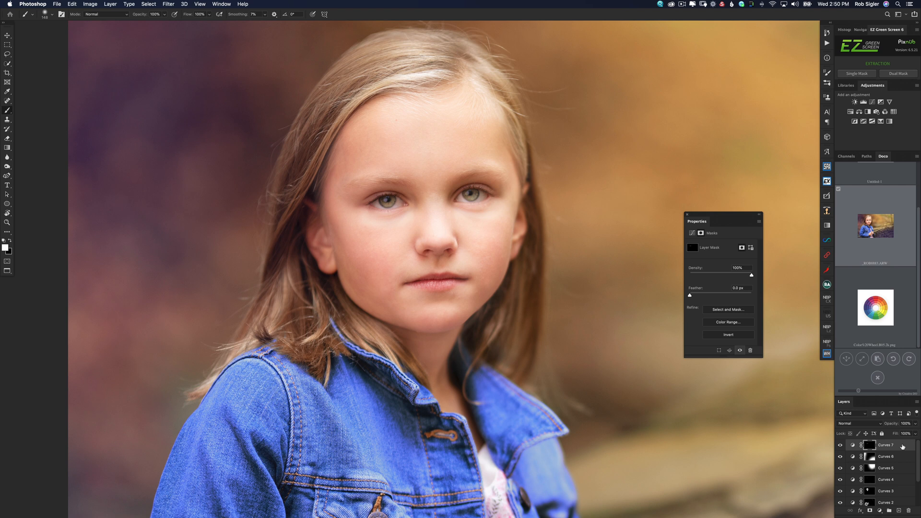
Step: Split Curves 7's Underlying Layer Blend If slider so it affects only brighter tones
{"action": "double_click", "coordinate": [884, 445]}
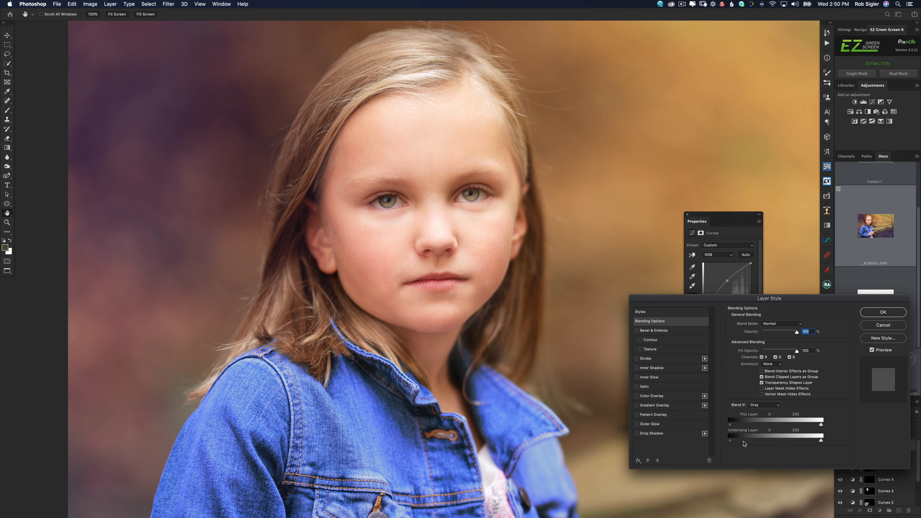
{"action": "mouse_move", "coordinate": [744, 442]}
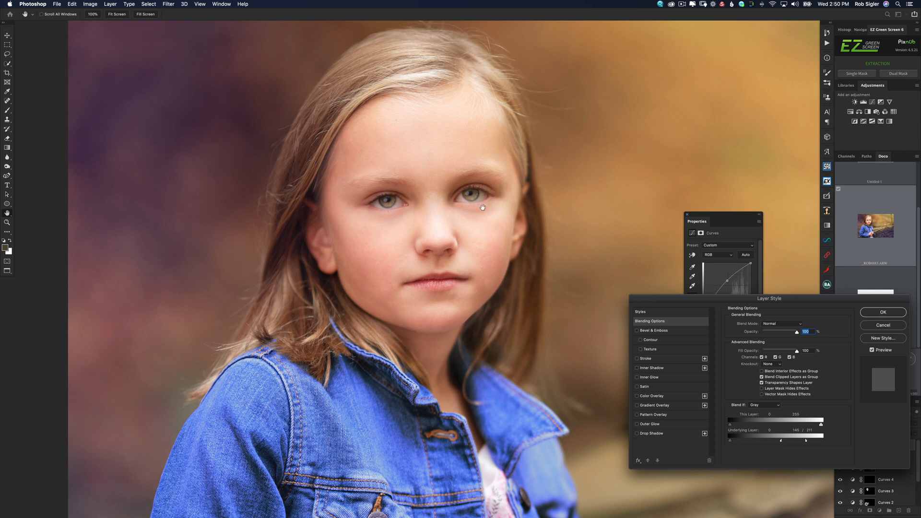
{"action": "left_click", "coordinate": [882, 312]}
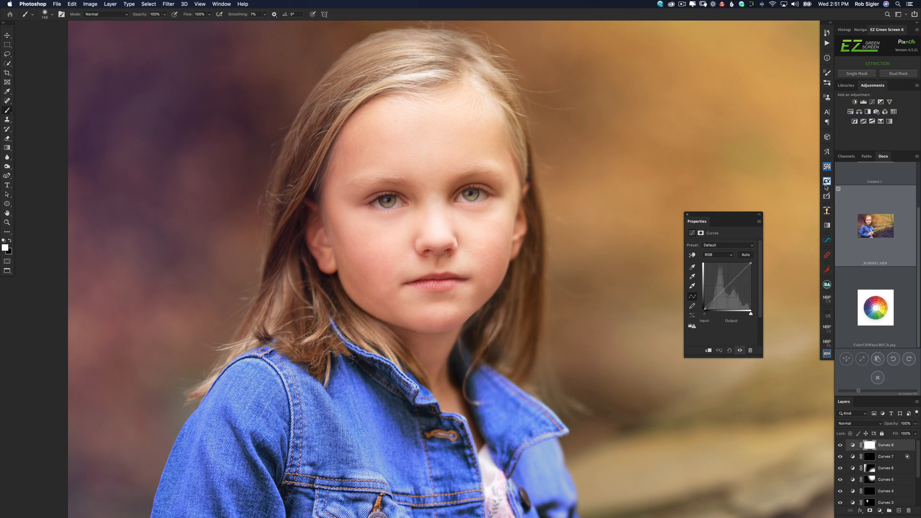
Step: Edit Curves 8's Red and Green channels to make a pink cheek tint
{"action": "left_click", "coordinate": [717, 254]}
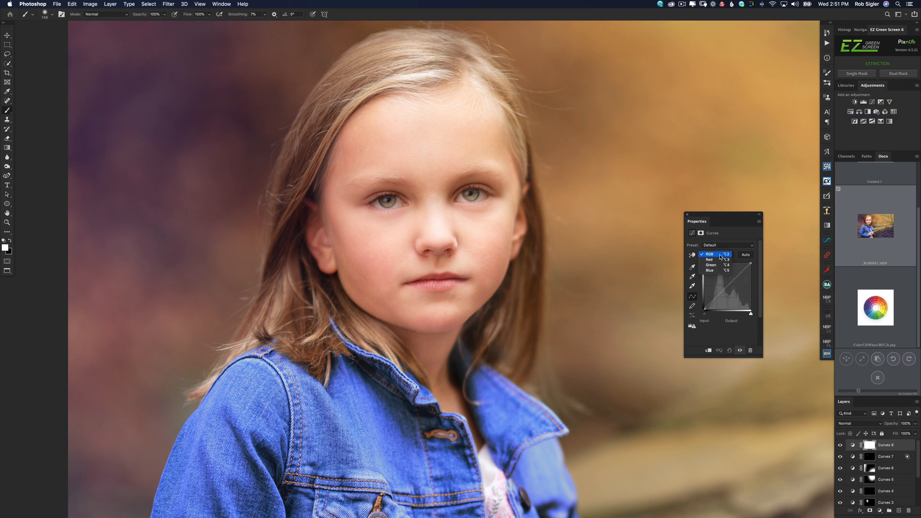
{"action": "left_click", "coordinate": [708, 259]}
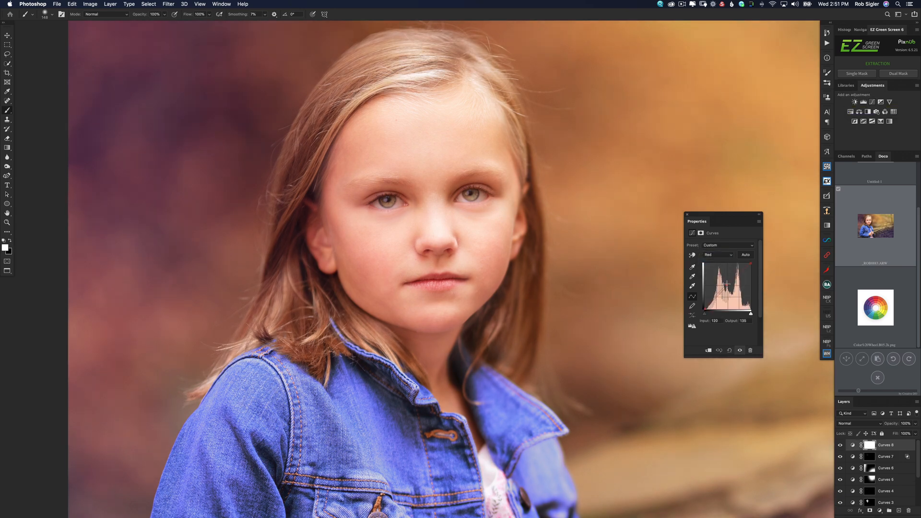
{"action": "left_click", "coordinate": [717, 254]}
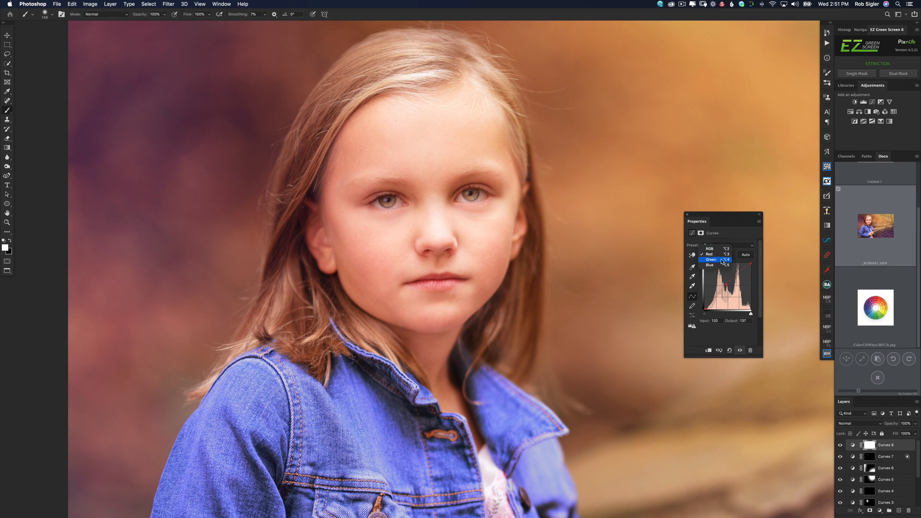
{"action": "left_click", "coordinate": [711, 260]}
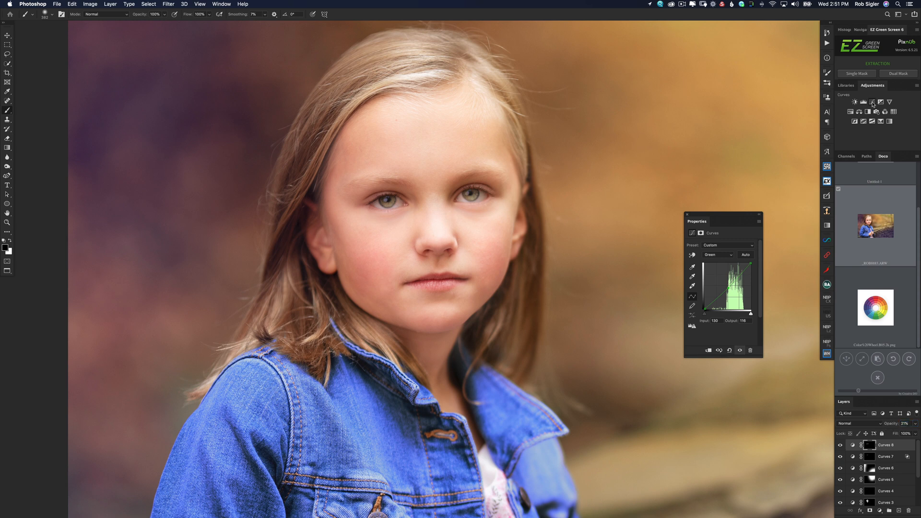
Step: Adjust Curves 9's Red curve, then the combined RGB curve, to deepen the lips
{"action": "left_click", "coordinate": [718, 255]}
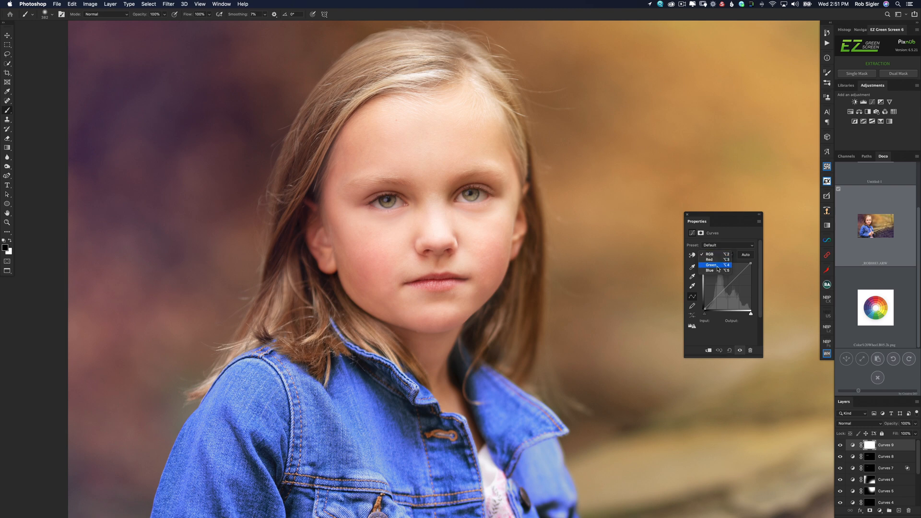
{"action": "left_click", "coordinate": [709, 254]}
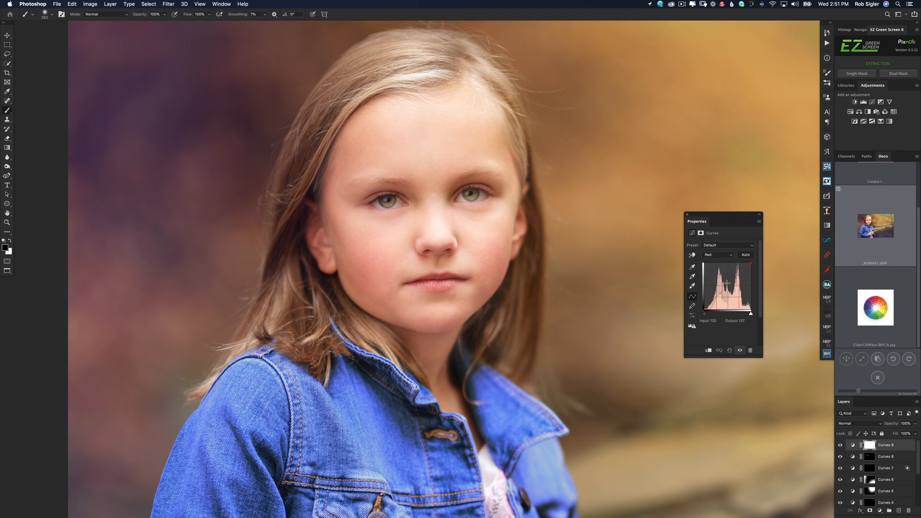
{"action": "left_click", "coordinate": [717, 254]}
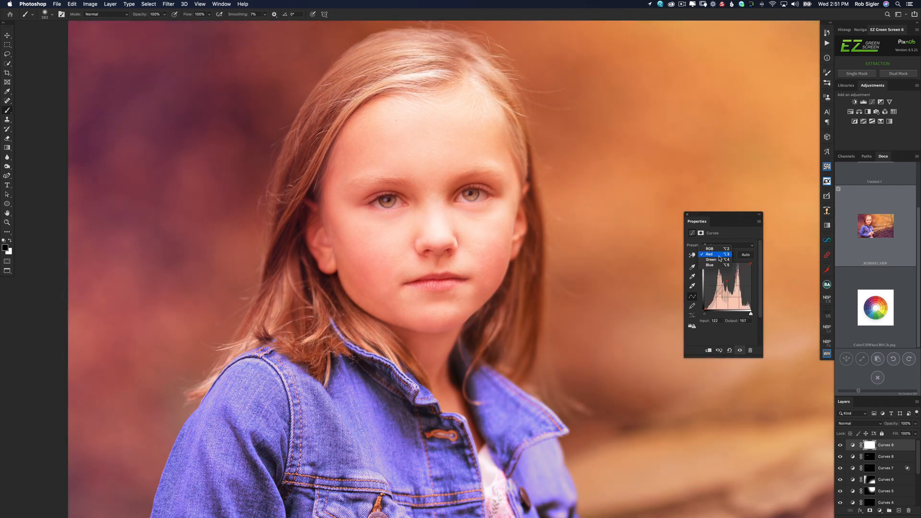
{"action": "left_click", "coordinate": [711, 248]}
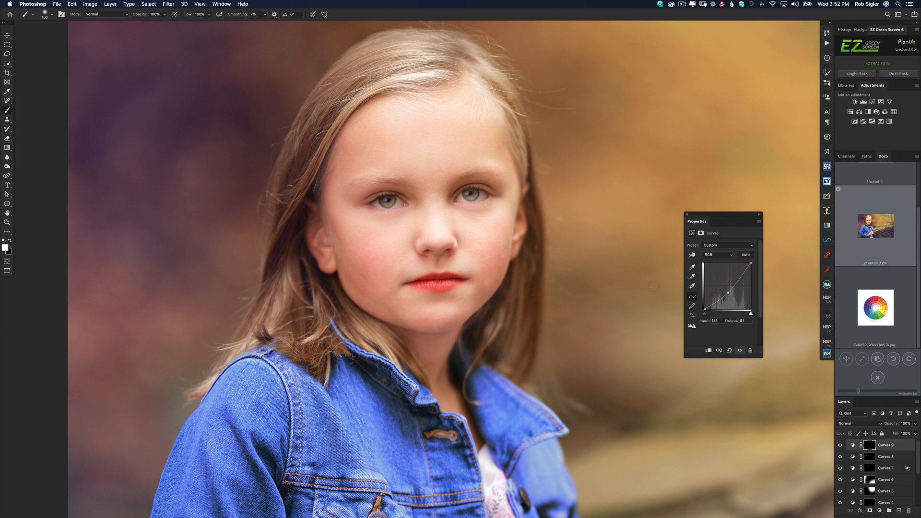
Step: Tweak Curves 9's Red curve again, then return to the combined RGB channel
{"action": "left_click", "coordinate": [718, 254]}
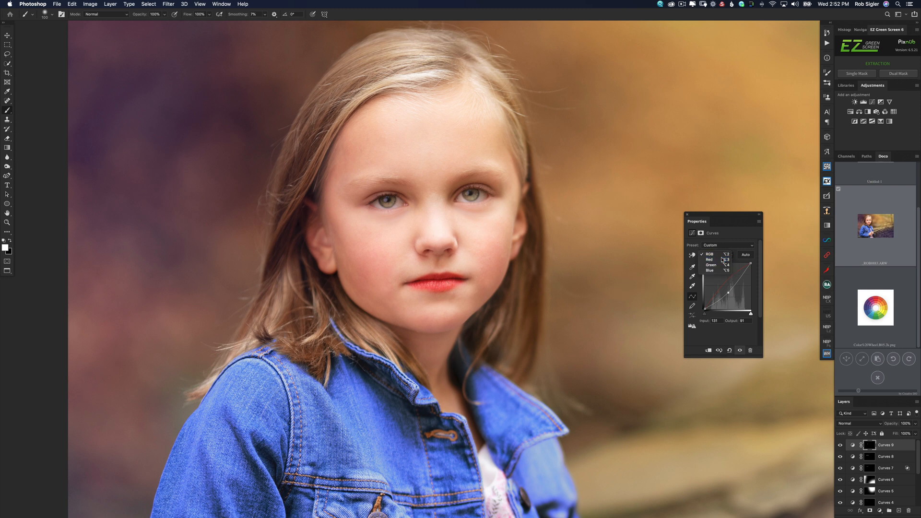
{"action": "left_click", "coordinate": [711, 259]}
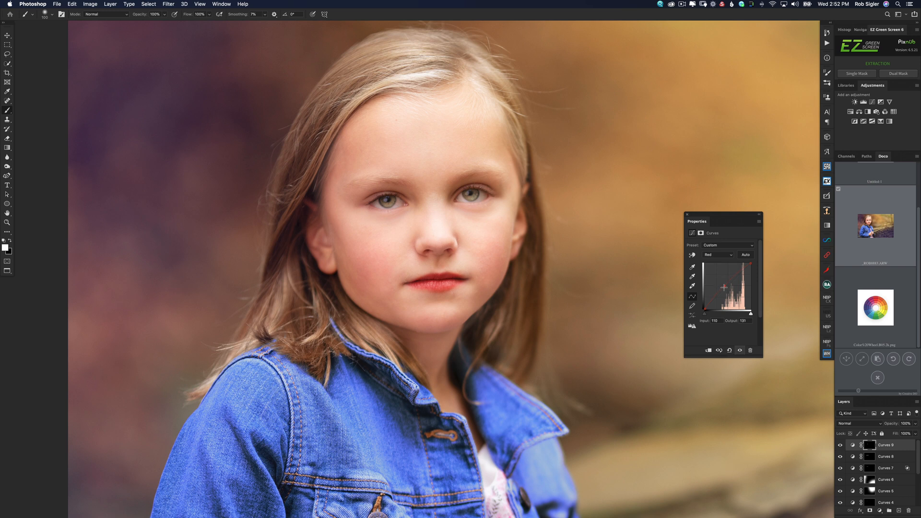
{"action": "left_click", "coordinate": [718, 255]}
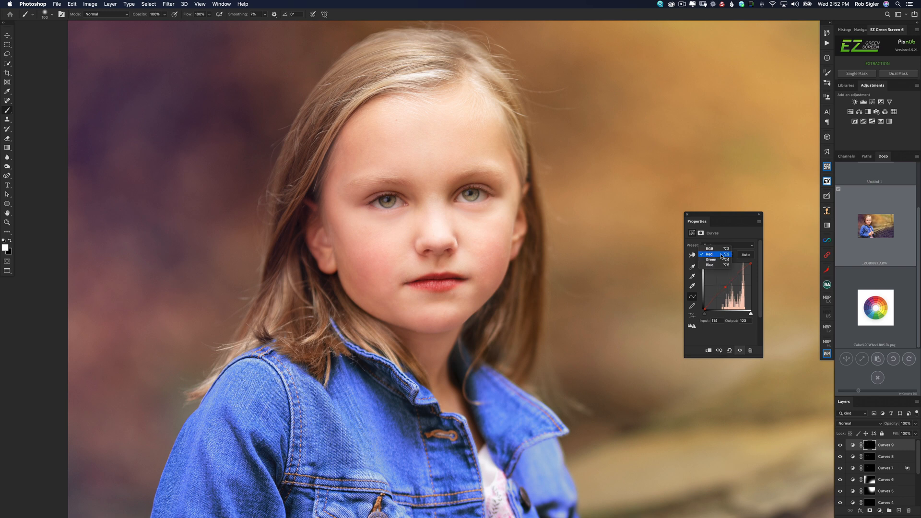
{"action": "left_click", "coordinate": [717, 248]}
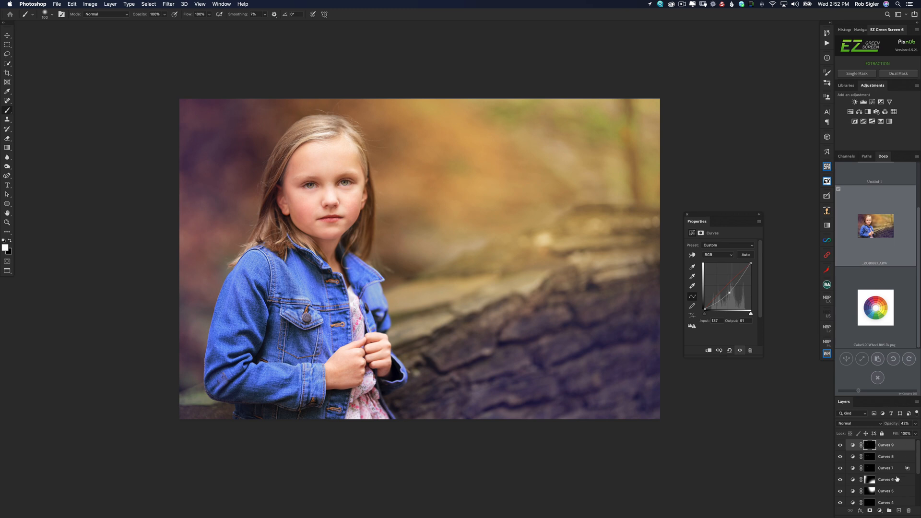
Step: Option-click the Background layer's eye to show only the unedited original photo
{"action": "scroll", "scroll_direction": "down", "scroll_amount": 3}
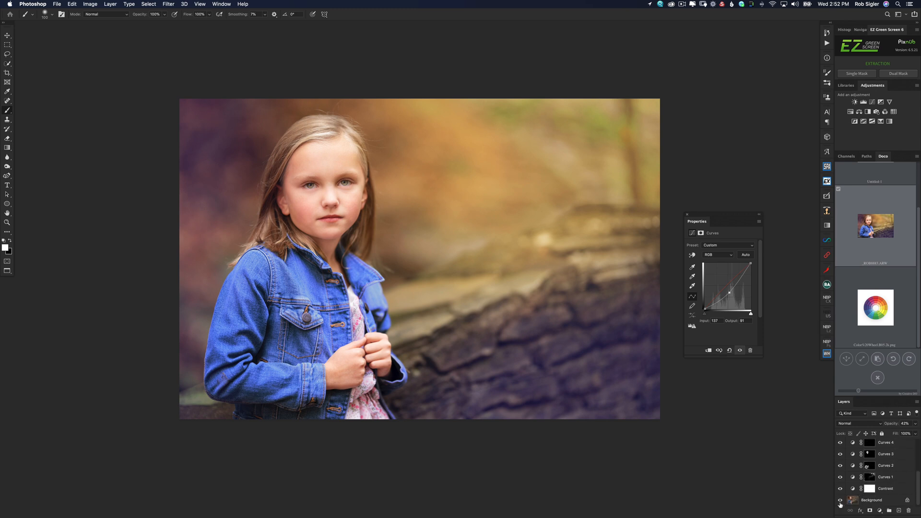
{"action": "left_click", "coordinate": [839, 499]}
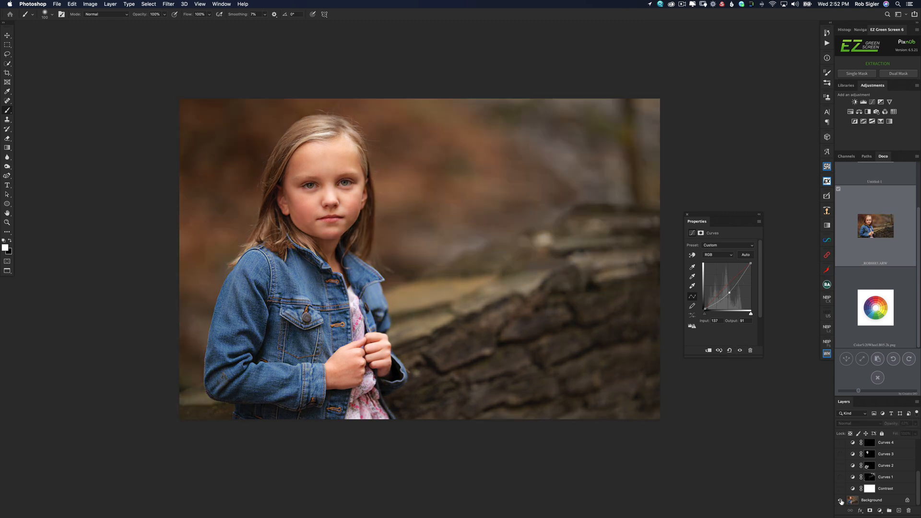